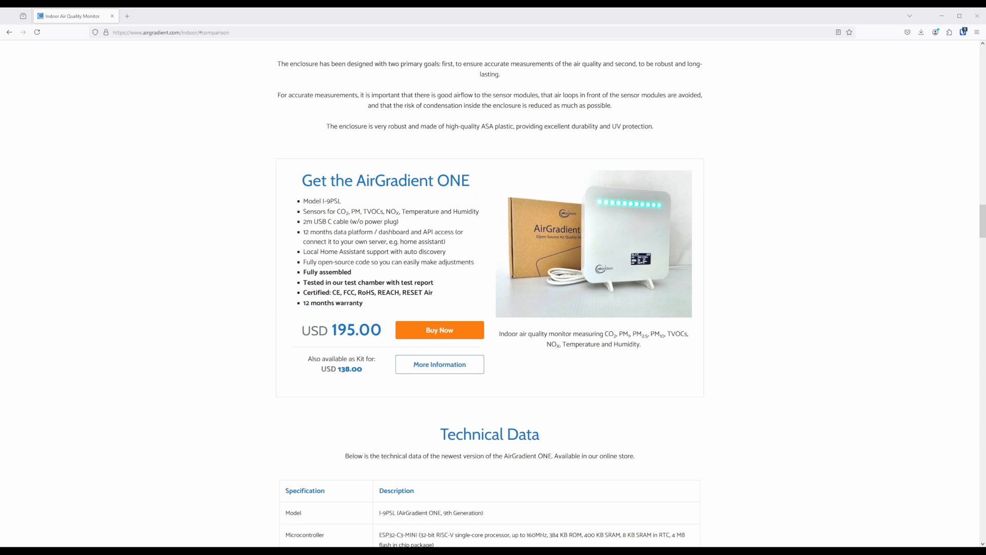
Navigate from the AirGradient ONE page to the forum thread 'Operating temperature of the outdoor unit?'
left_click(439, 364)
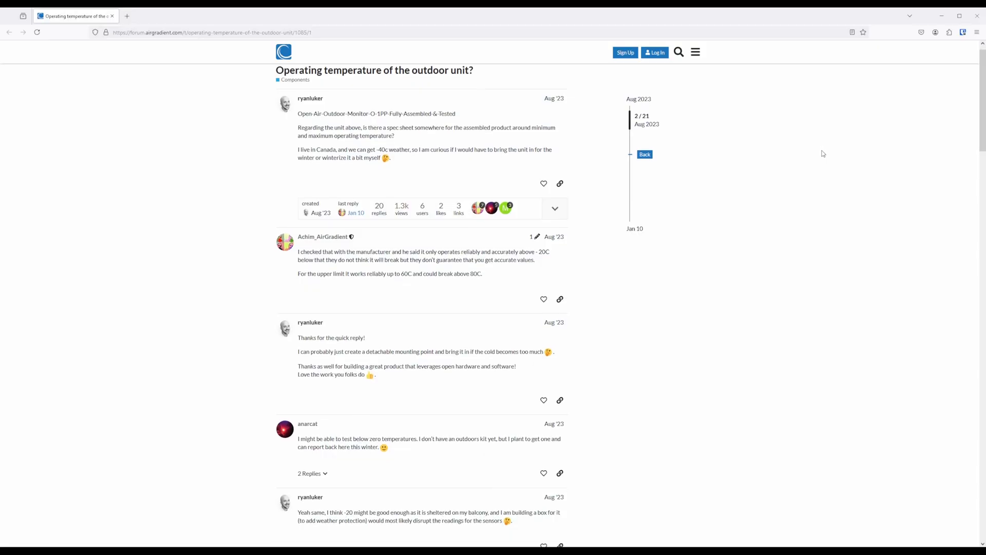
Scroll through the temperature thread's replies down to the moderator's -20C to 60C answer
scroll("down", 3)
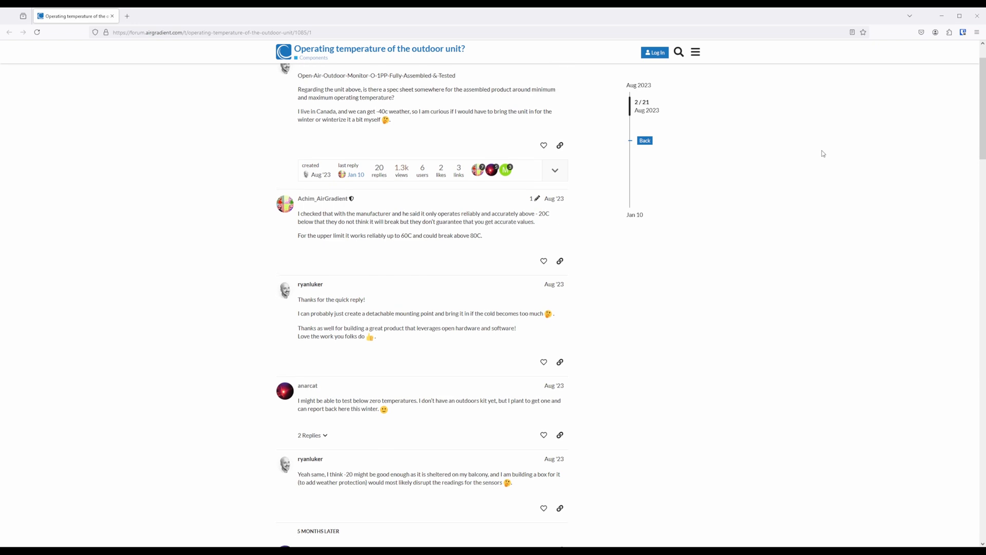
scroll("down", 3)
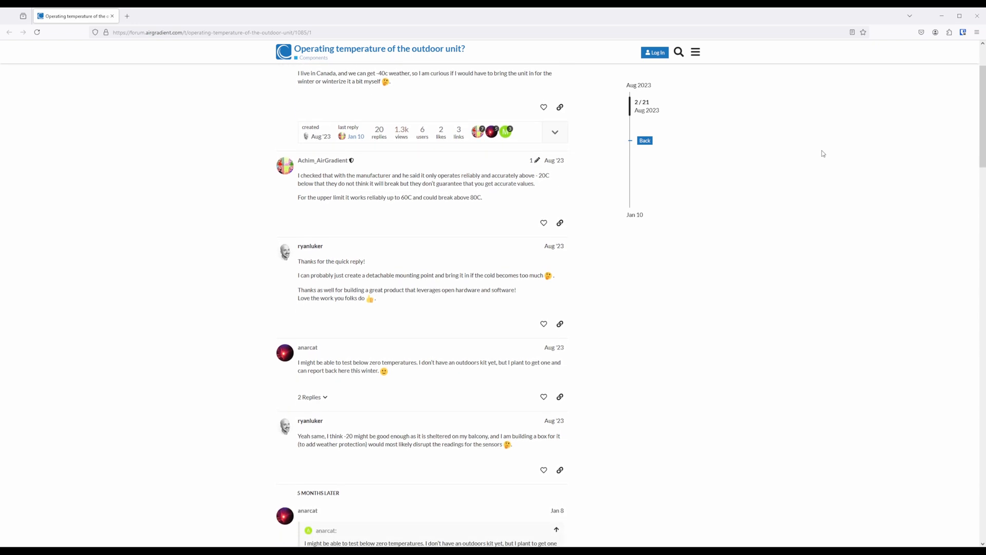
scroll("down", 3)
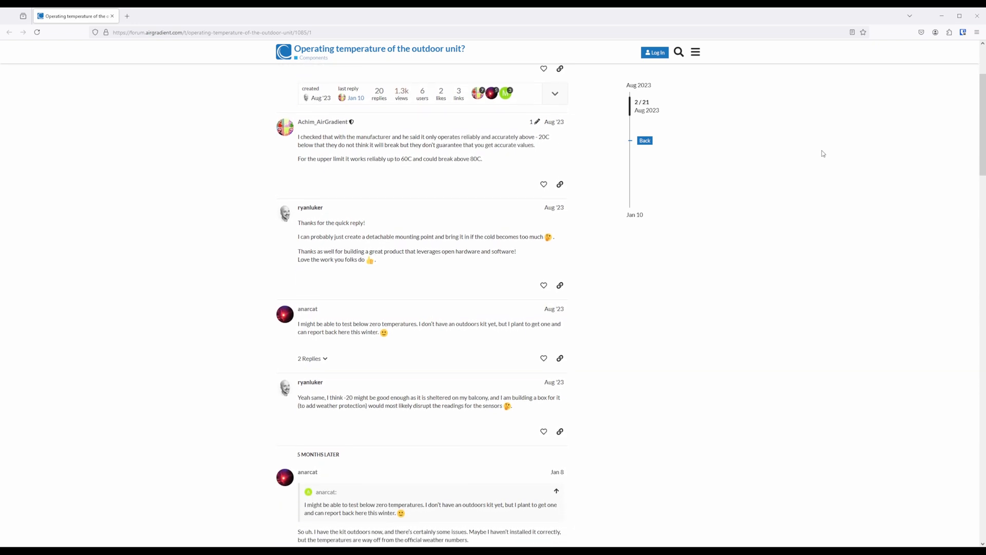
scroll("down", 3)
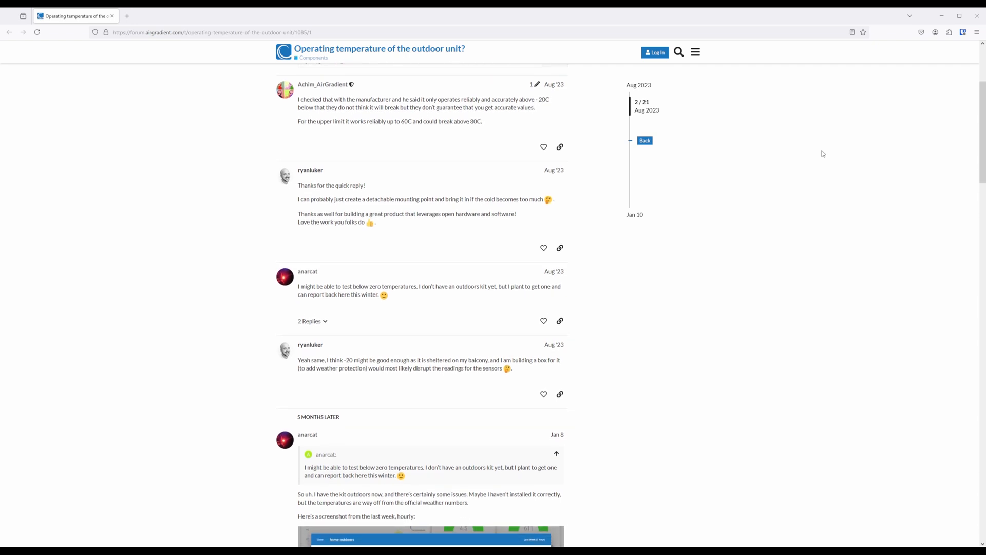
scroll("down", 3)
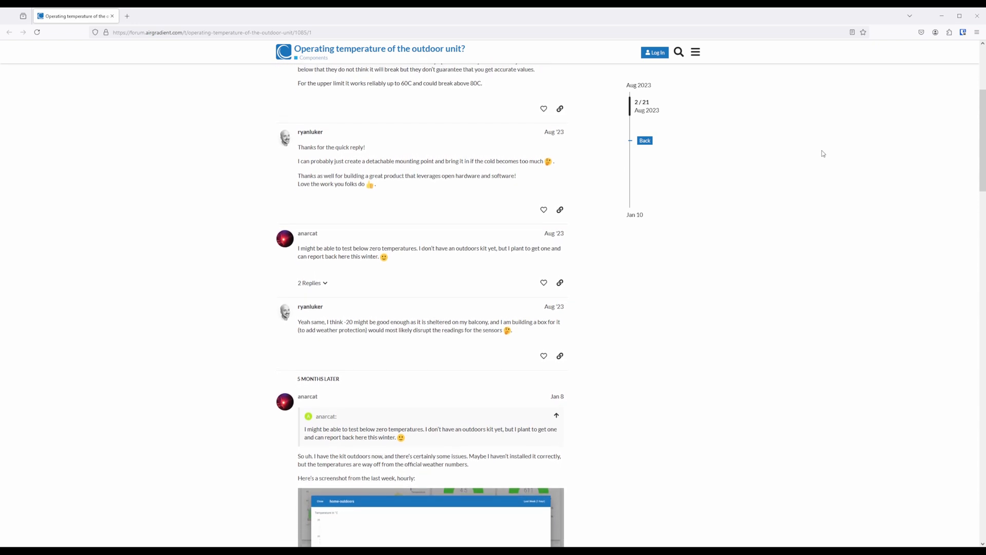
scroll("down", 3)
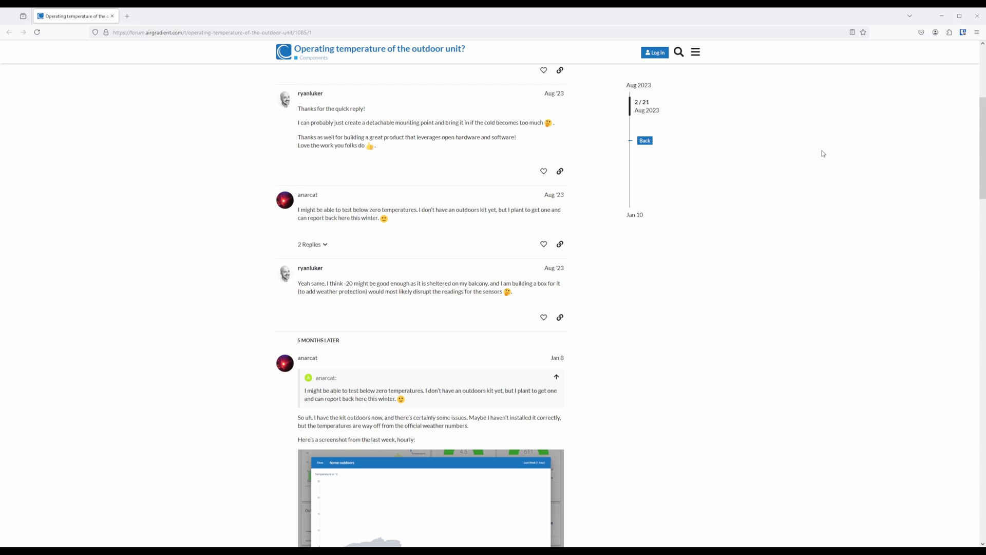
scroll("down", 3)
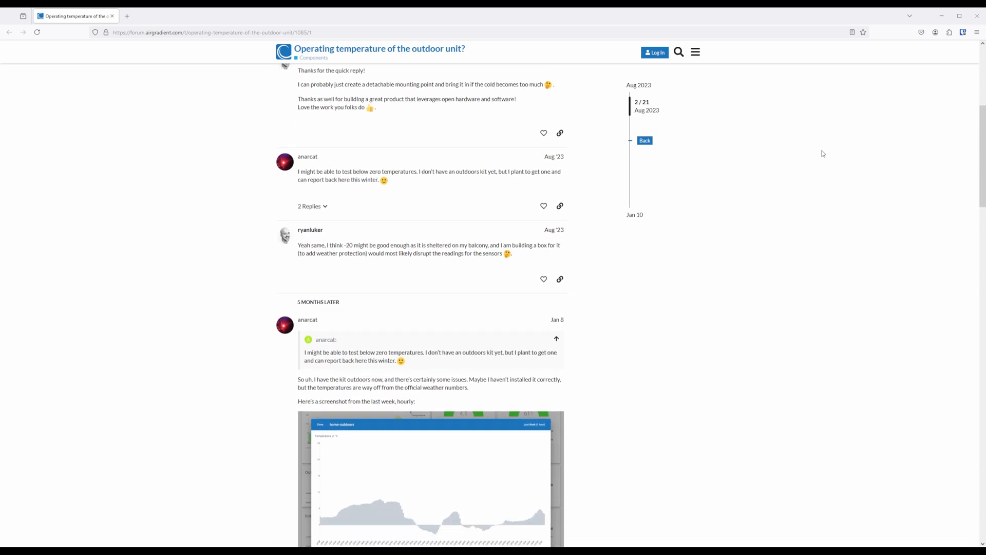
scroll("down", 3)
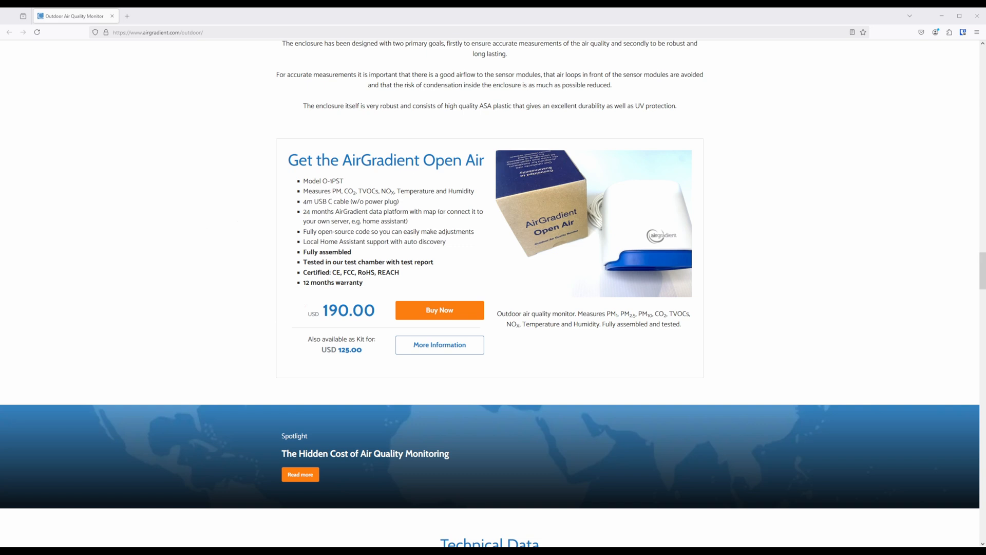
left_click(439, 344)
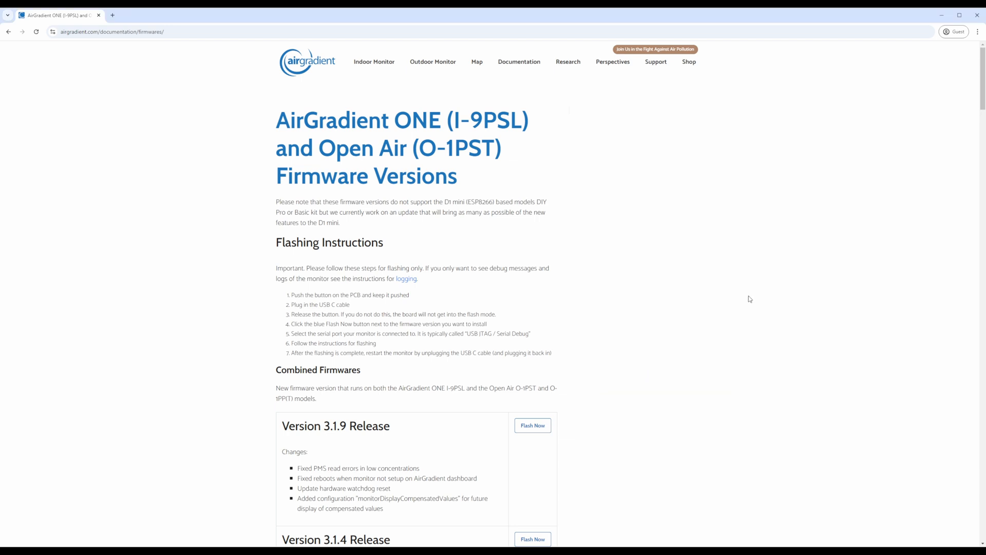
Start flashing Version 3.1.9 over the USB JTAG serial port and begin the ONE / Open Air install
scroll("down", 3)
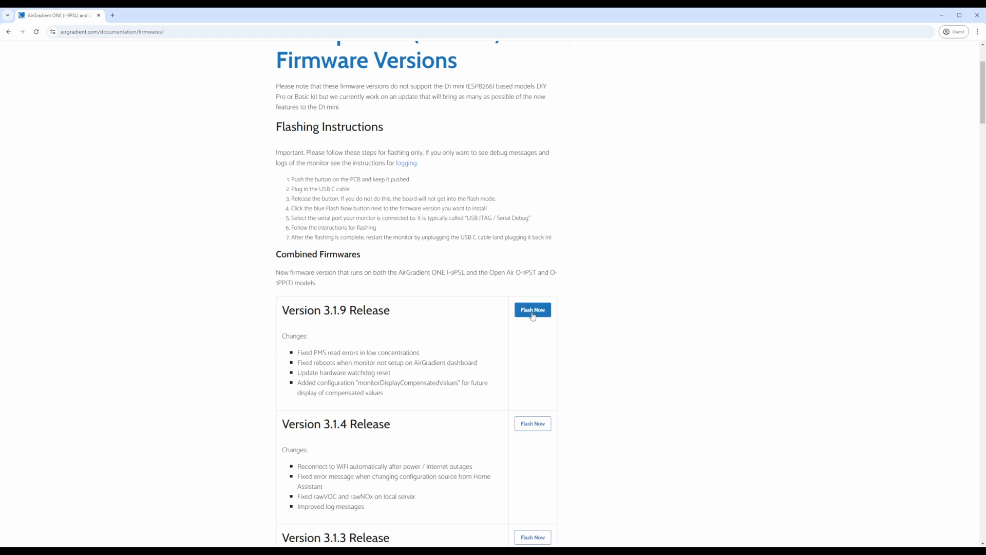
left_click(532, 309)
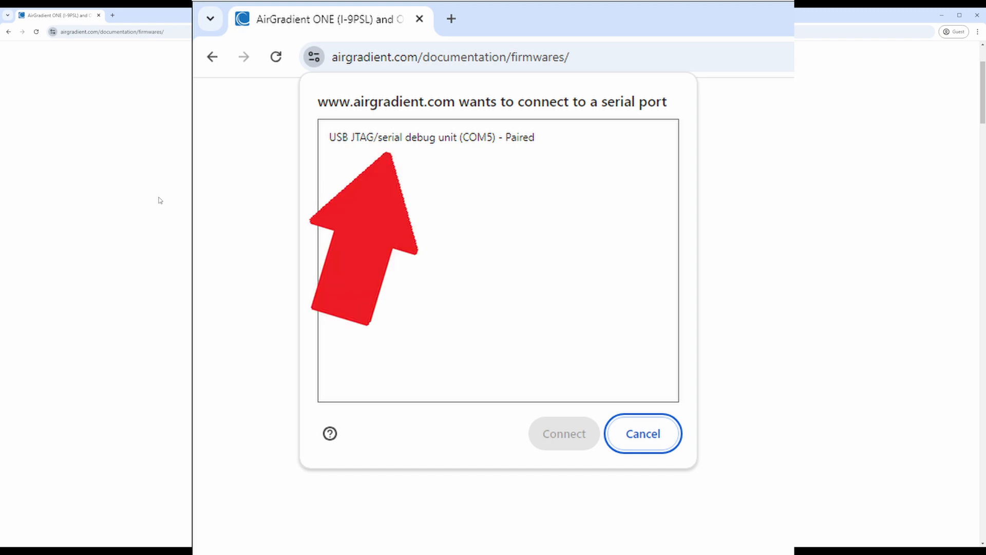
left_click(563, 434)
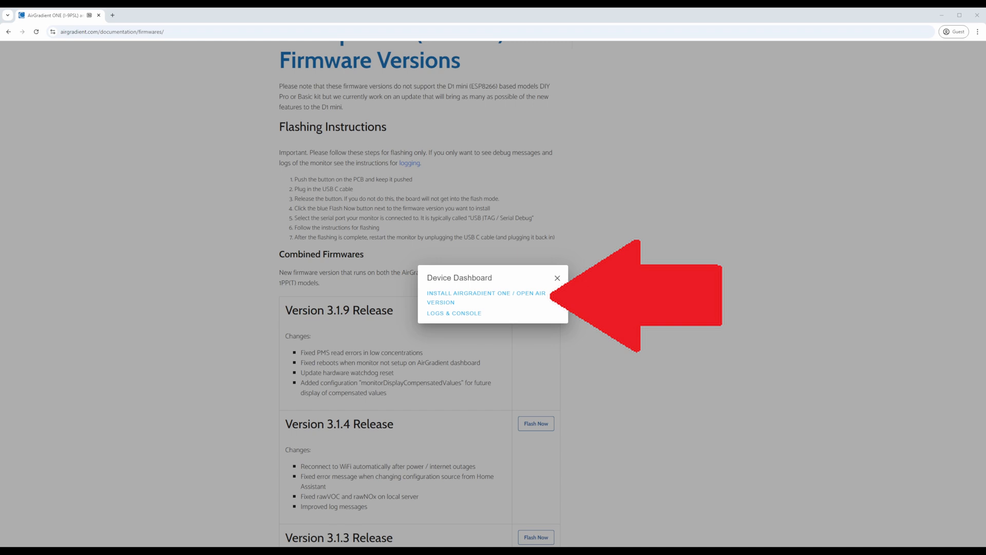
left_click(485, 298)
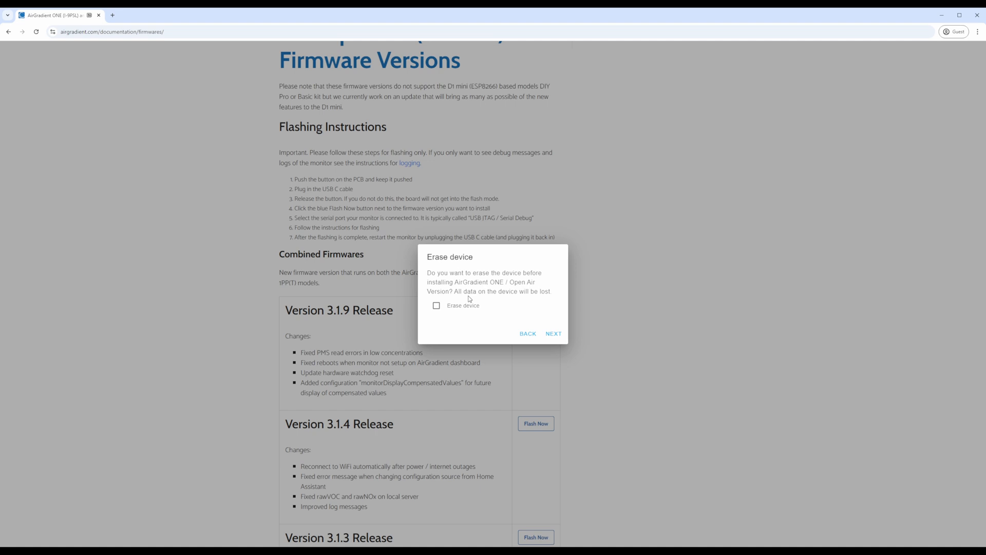
mouse_move(554, 333)
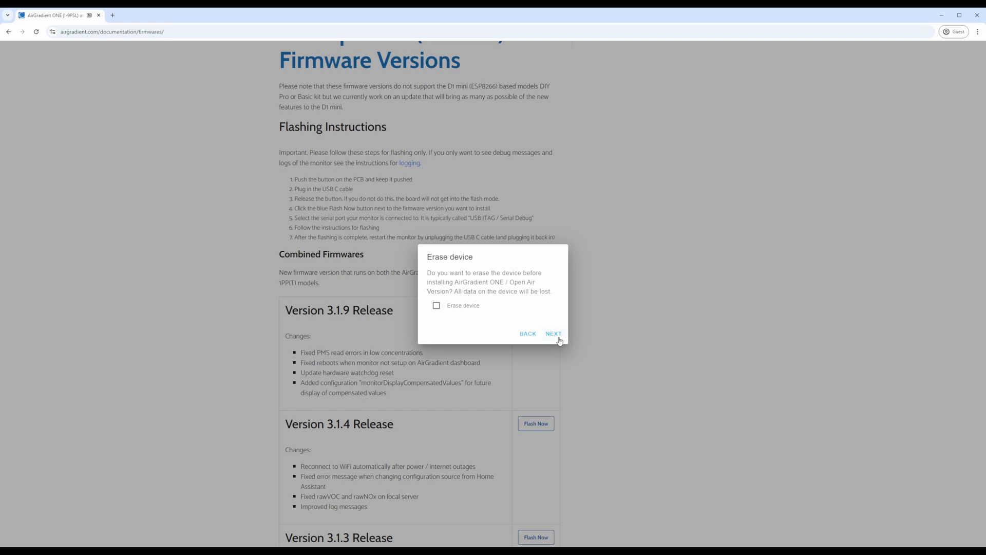
Install version 3.1.9 without erasing the device and acknowledge installation complete
left_click(553, 333)
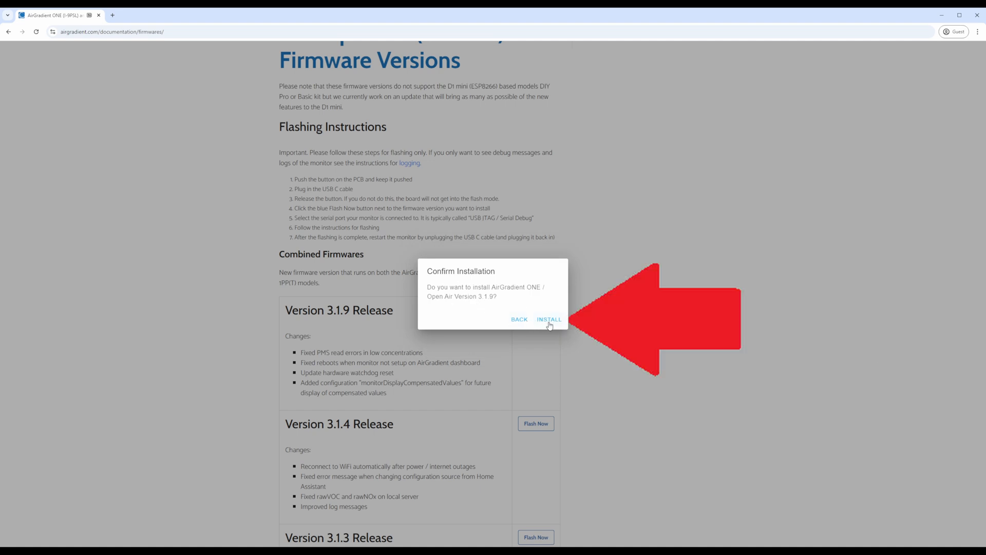
left_click(549, 319)
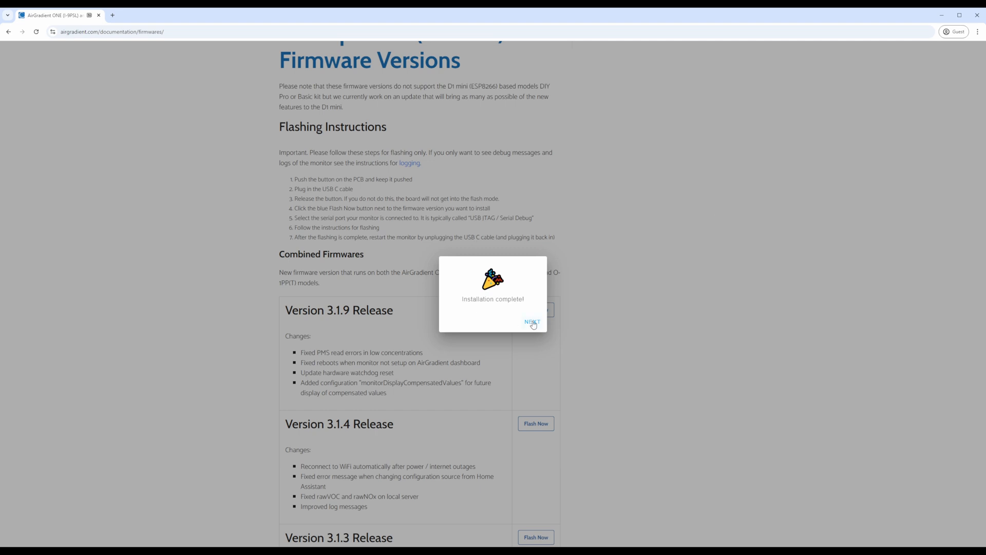
left_click(532, 322)
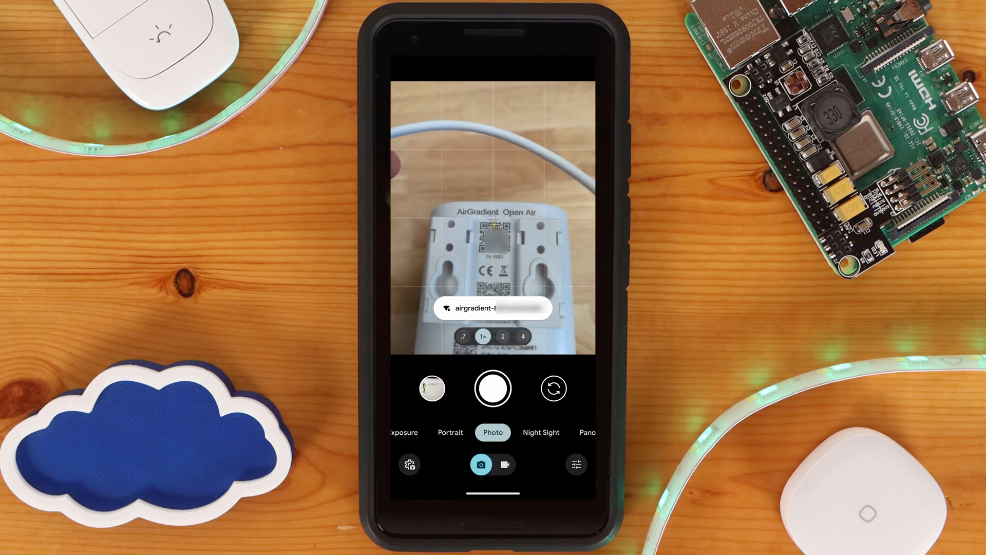
Join the airgradient hotspot, configure WiFi with the home SSID and password, and save
left_click(493, 308)
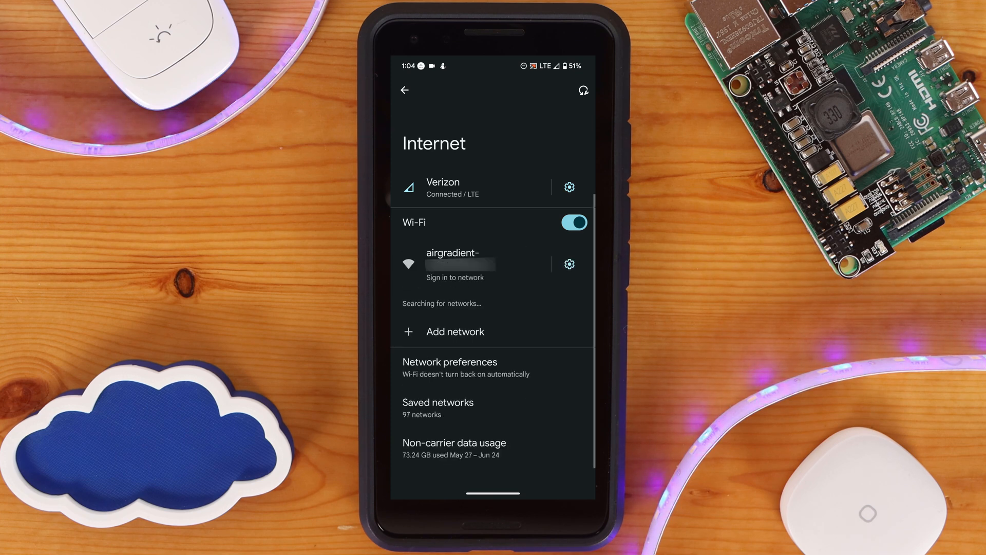
left_click(454, 277)
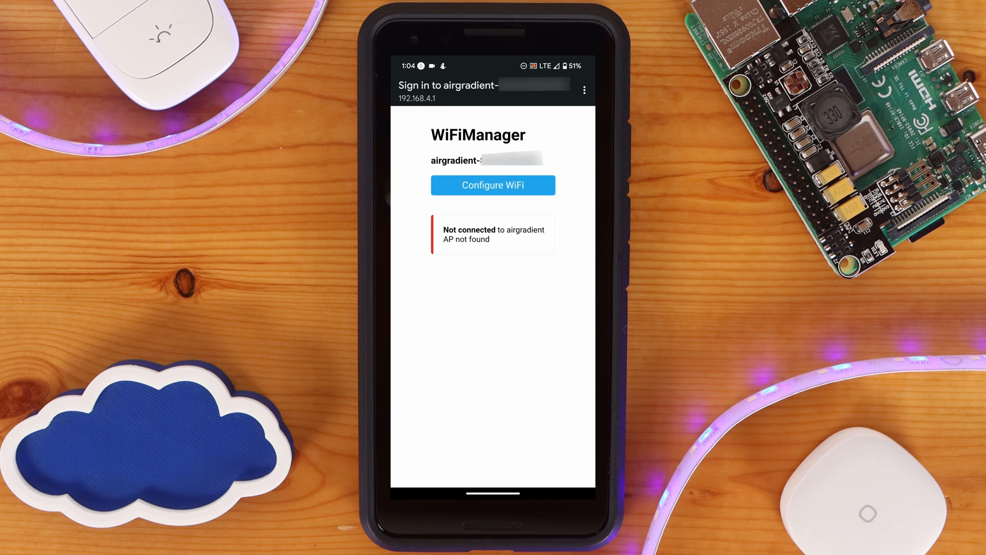
left_click(493, 185)
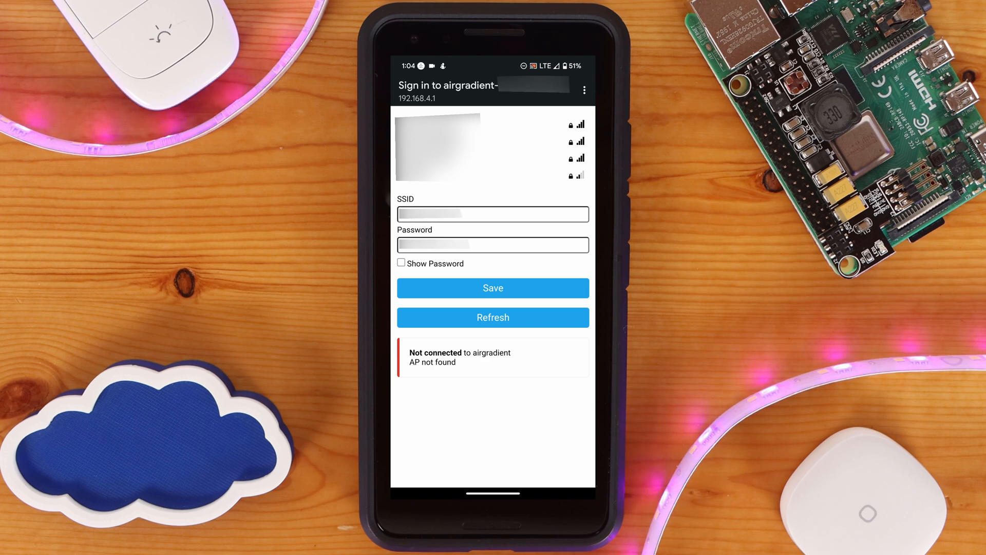
left_click(492, 287)
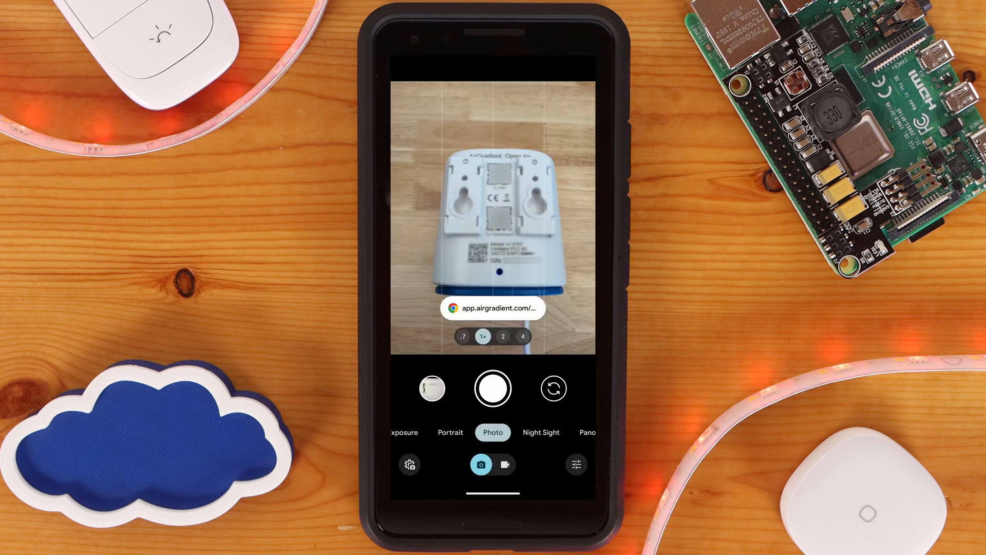
Search homey.app for 'Airgradient' and install the AirGradient app on the Homey Pro
left_click(493, 308)
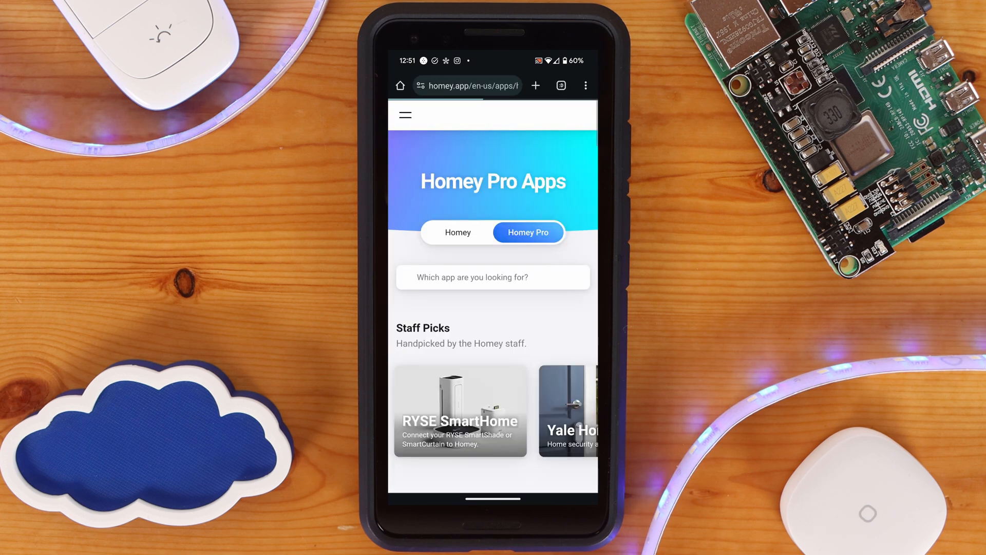
type("Airgradient")
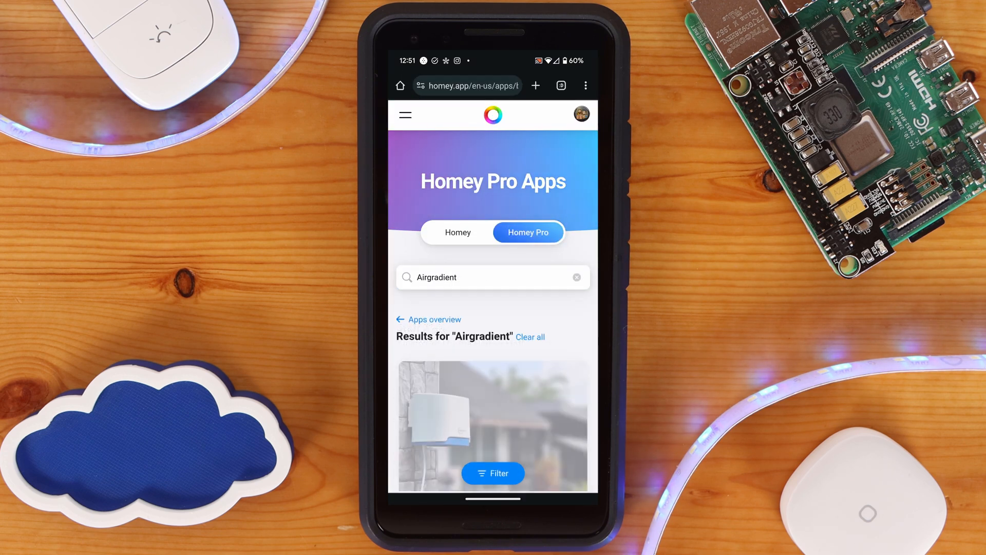
left_click(492, 425)
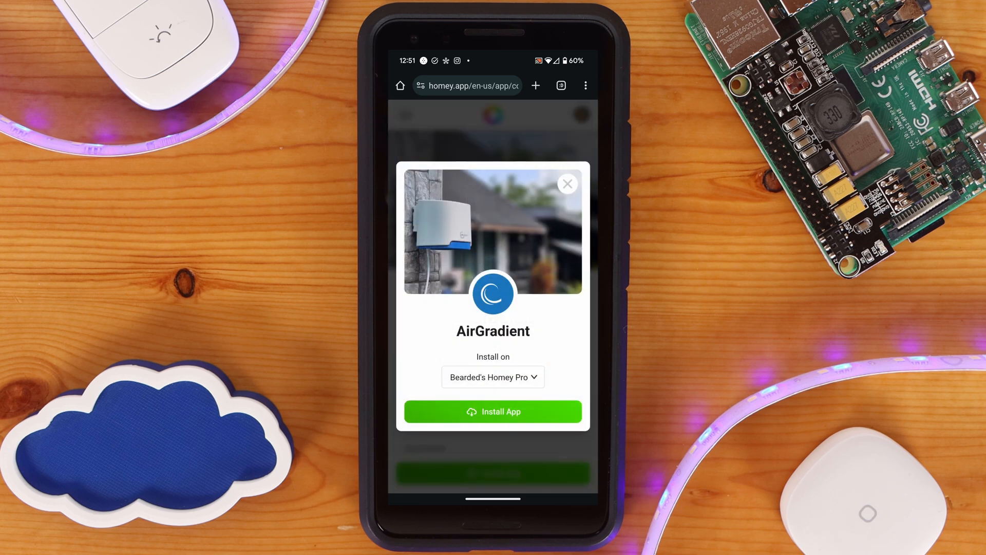
left_click(493, 411)
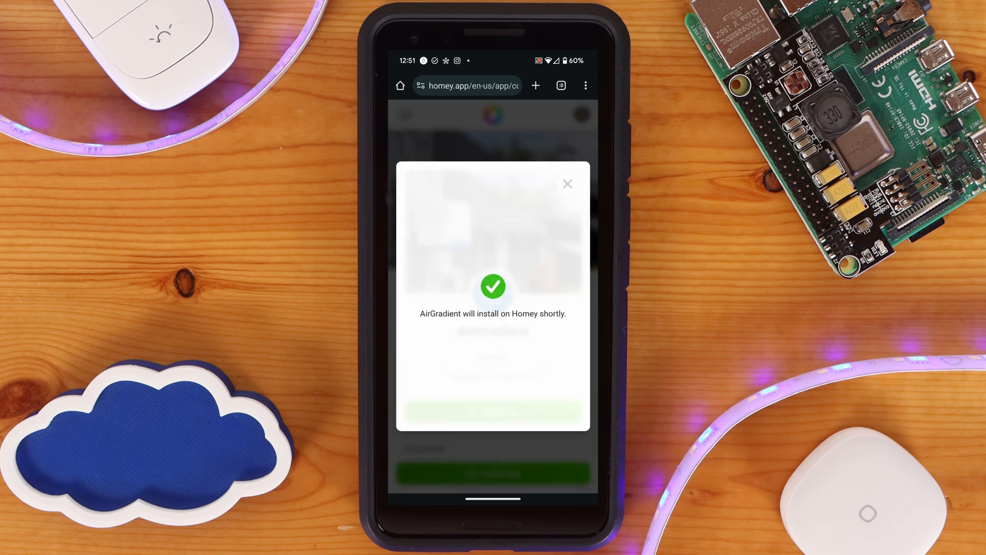
left_click(567, 184)
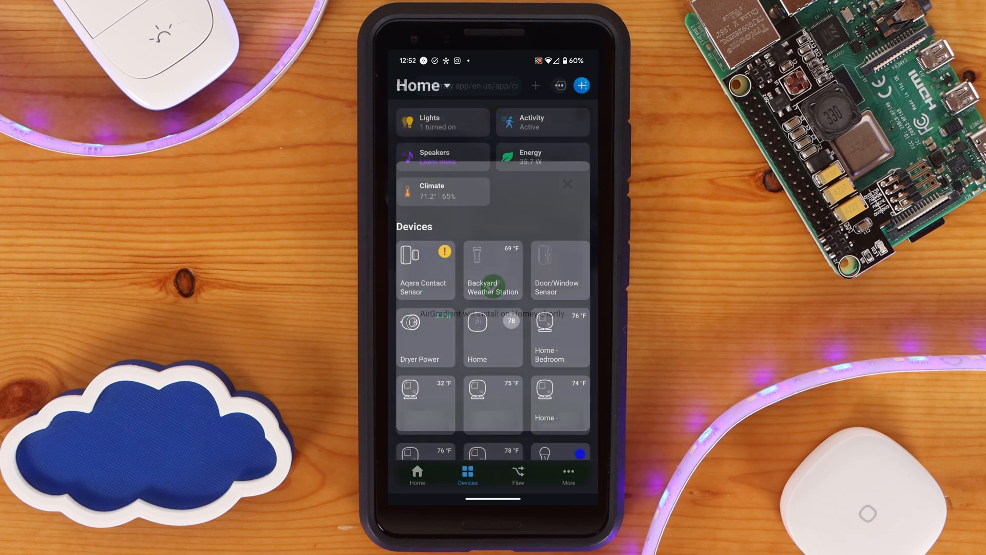
Add a new AirGradient Indoor Monitor device and connect the found ONE Indoor
left_click(580, 85)
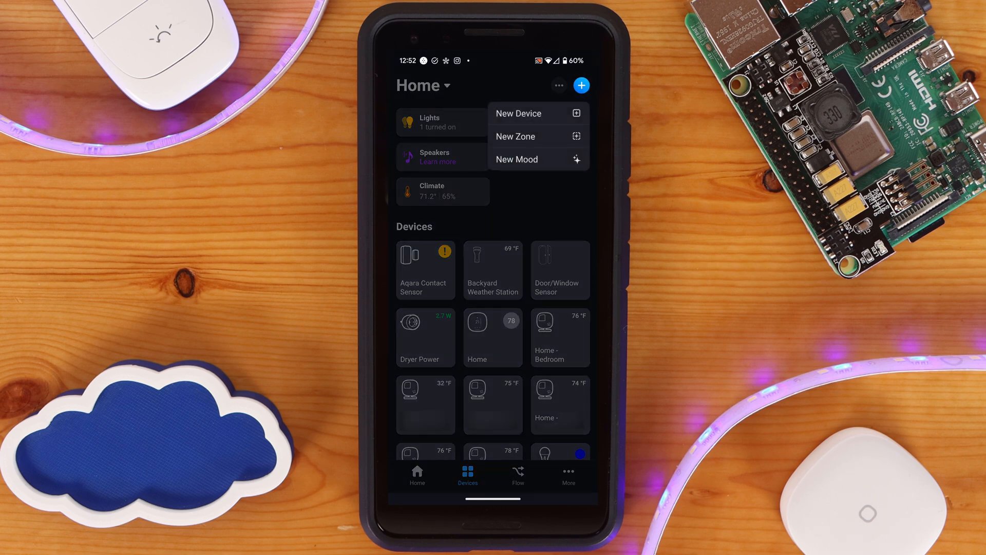
left_click(518, 113)
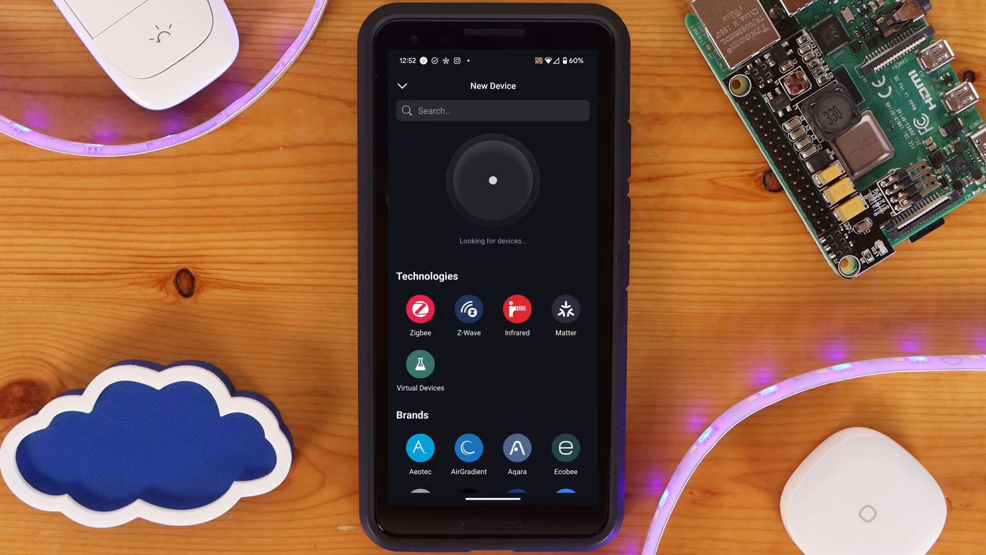
left_click(468, 449)
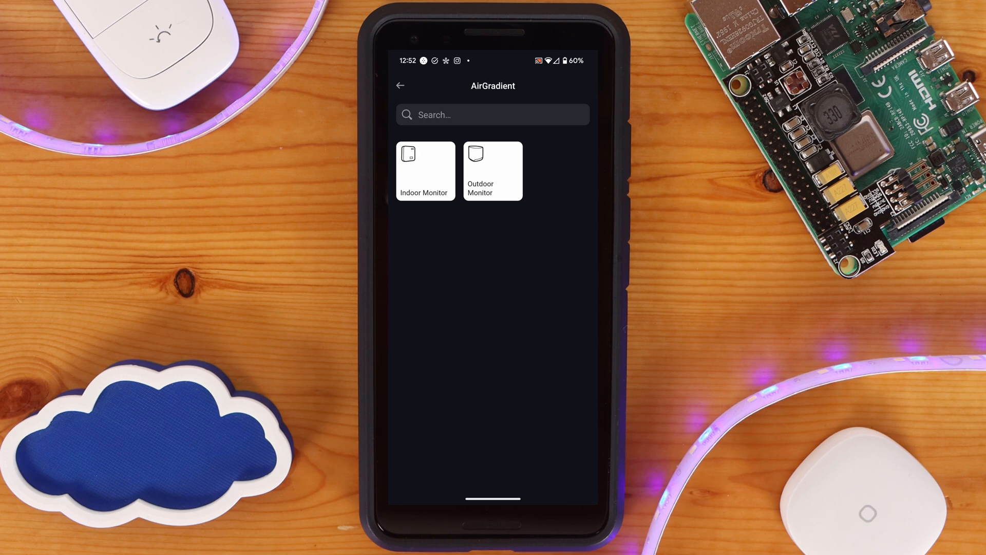
left_click(426, 170)
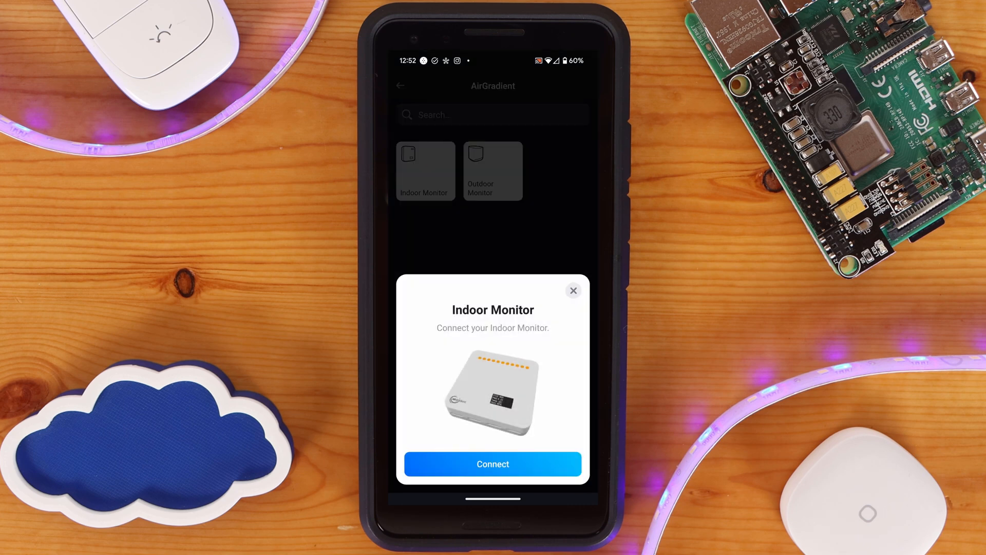
left_click(493, 464)
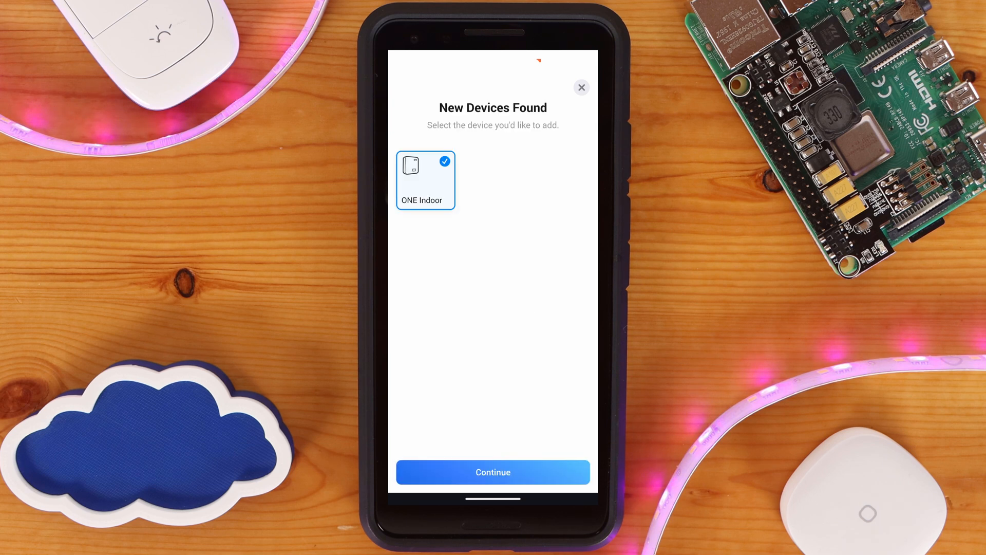
left_click(492, 471)
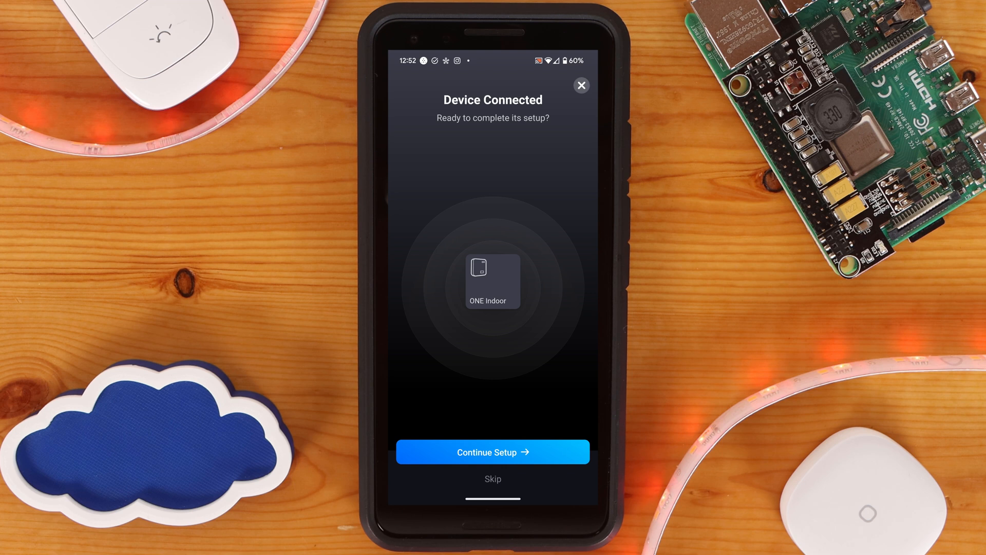
Place the monitor in the Basement zone, finish setup and acknowledge the 33 Flow cards
left_click(493, 452)
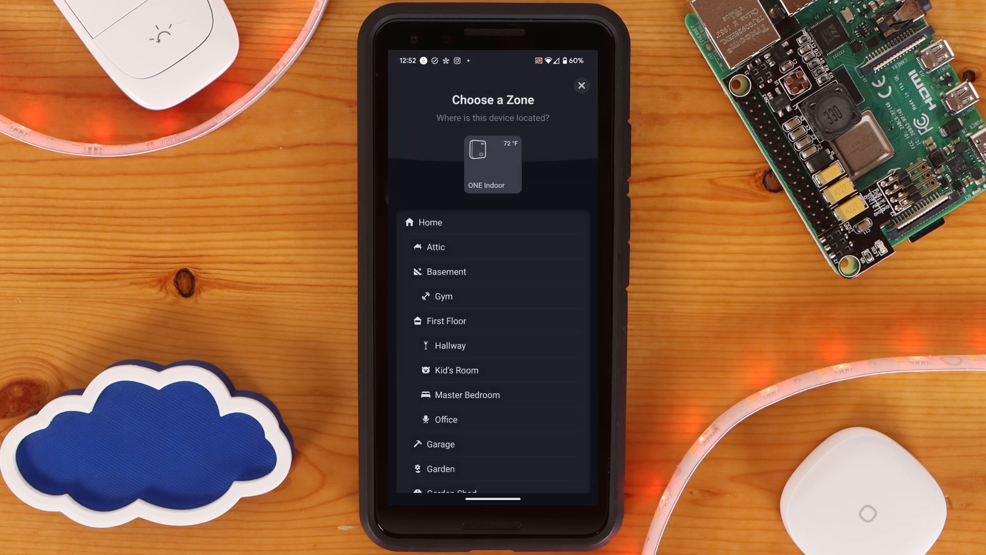
left_click(446, 271)
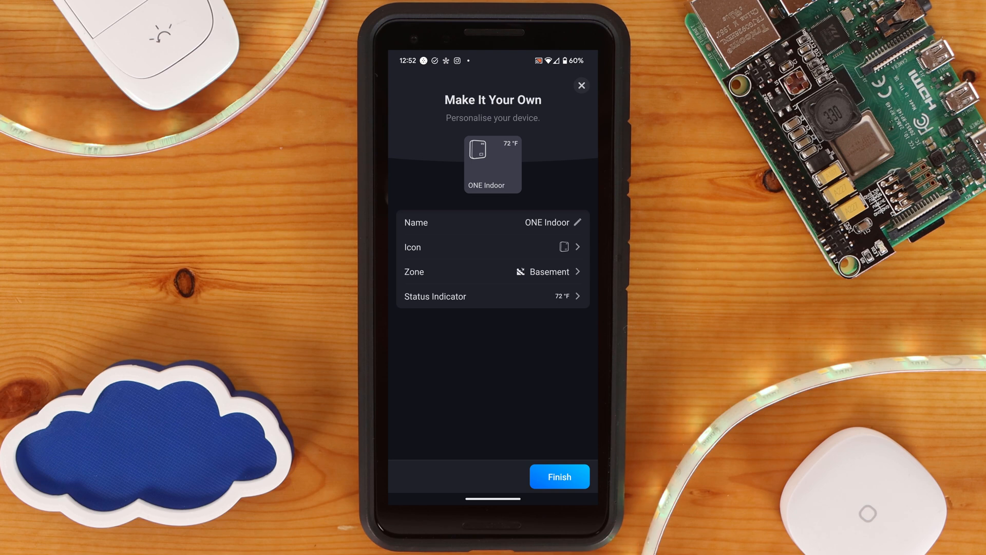
left_click(559, 476)
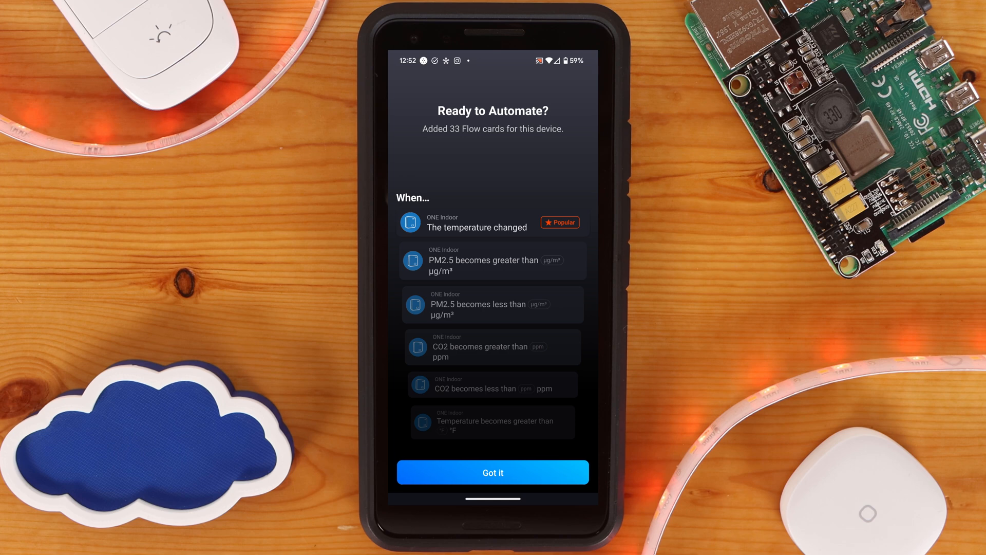
left_click(493, 471)
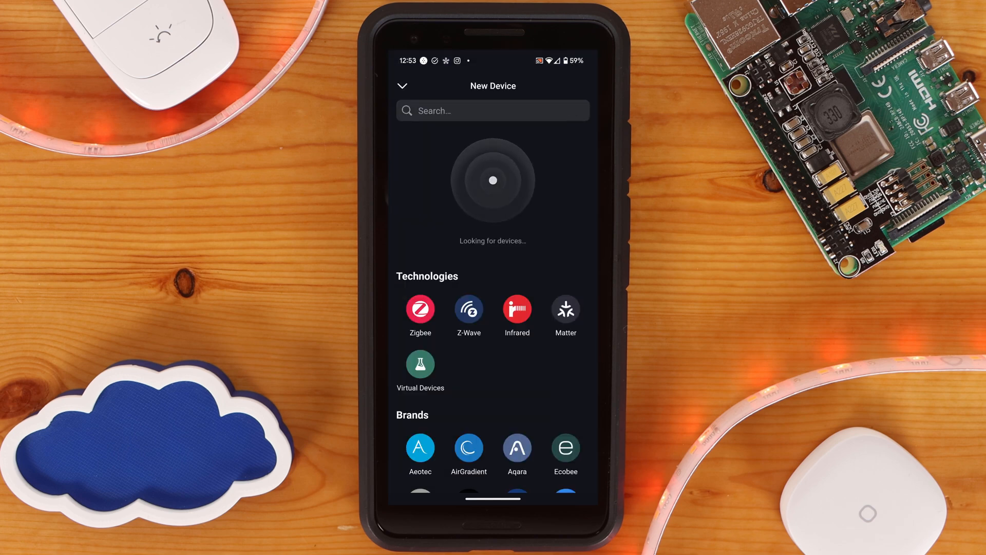
Connect the AirGradient Open Air Outdoor monitor and review both monitors' live air readings
left_click(469, 454)
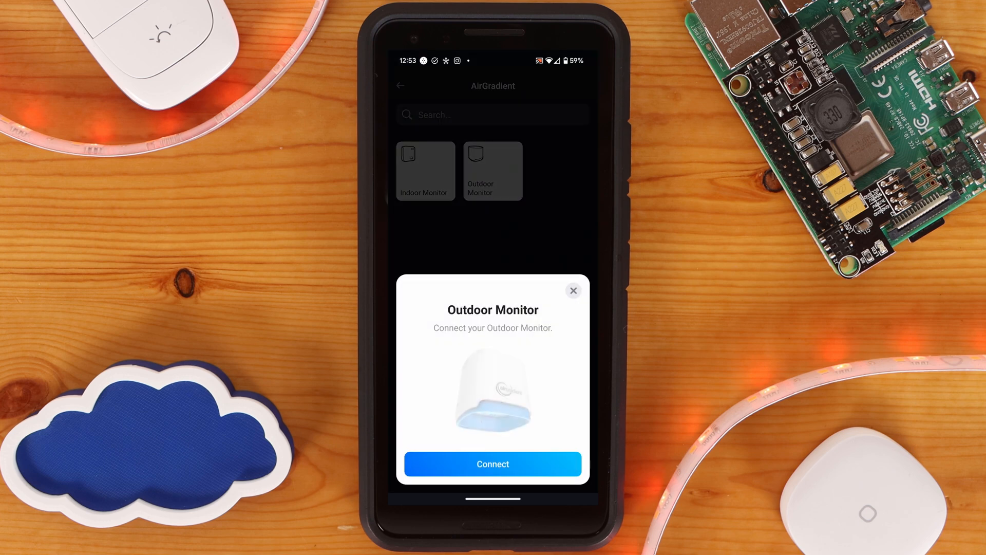
left_click(492, 464)
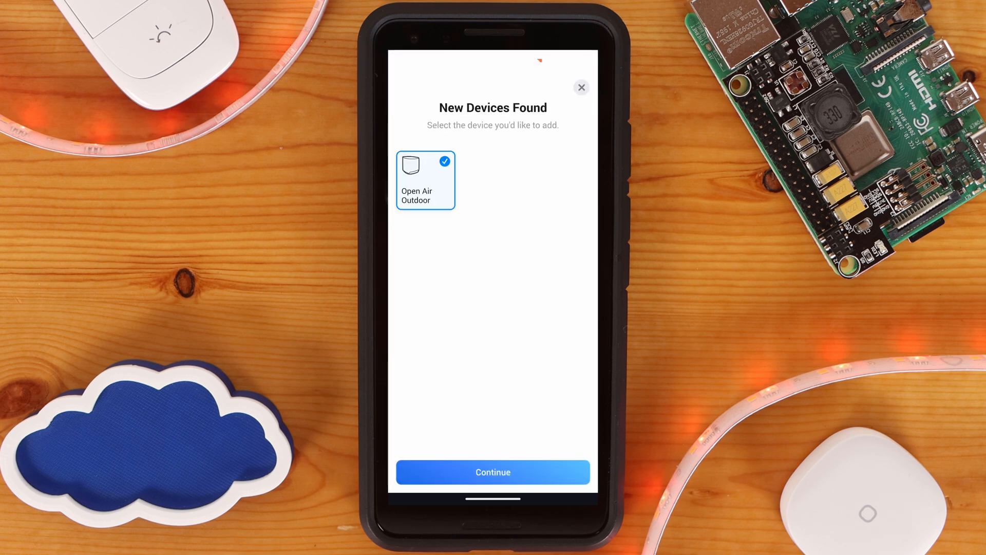
left_click(492, 472)
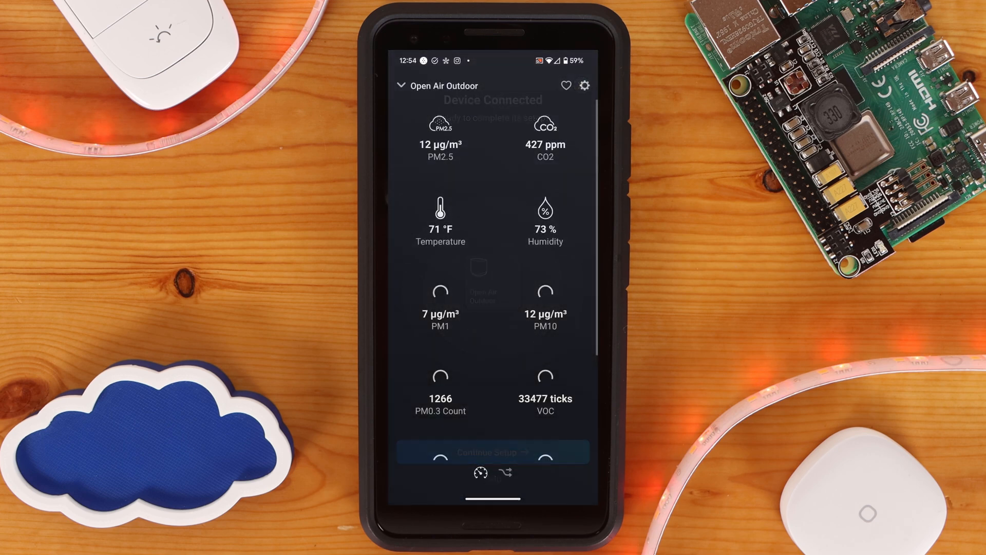
scroll("down", 3)
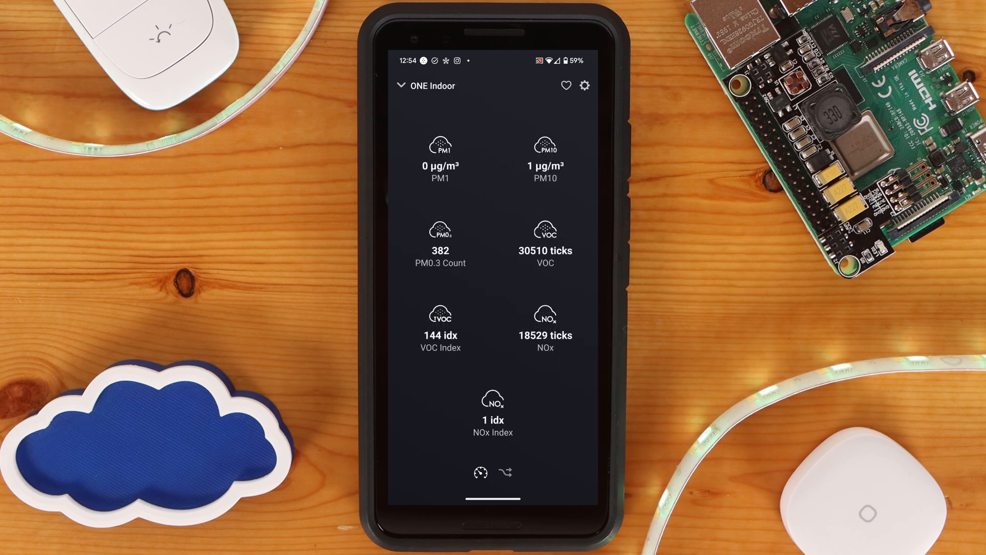
scroll("down", 3)
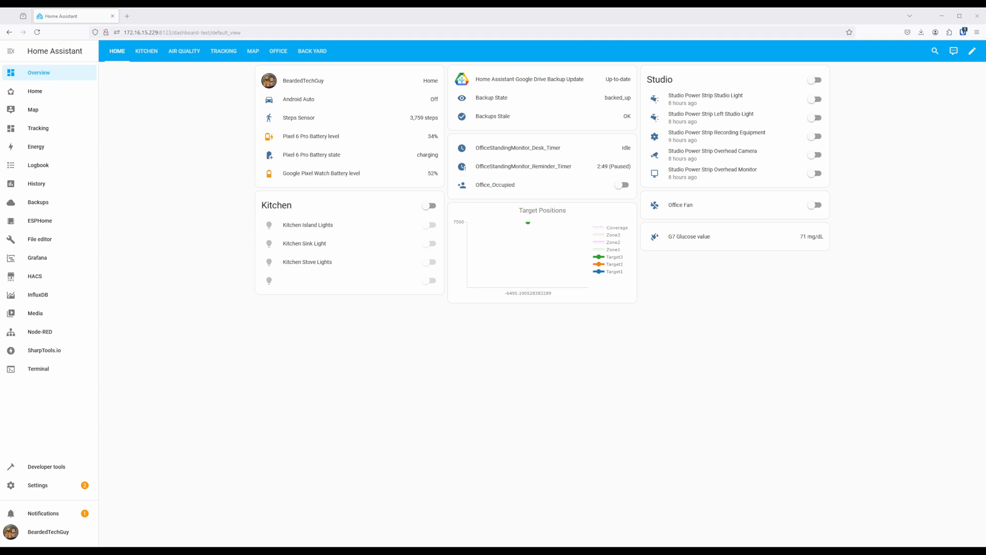
From Settings, configure the discovered I-9PSL AirGradient monitor, submit and finish its setup
left_click(37, 485)
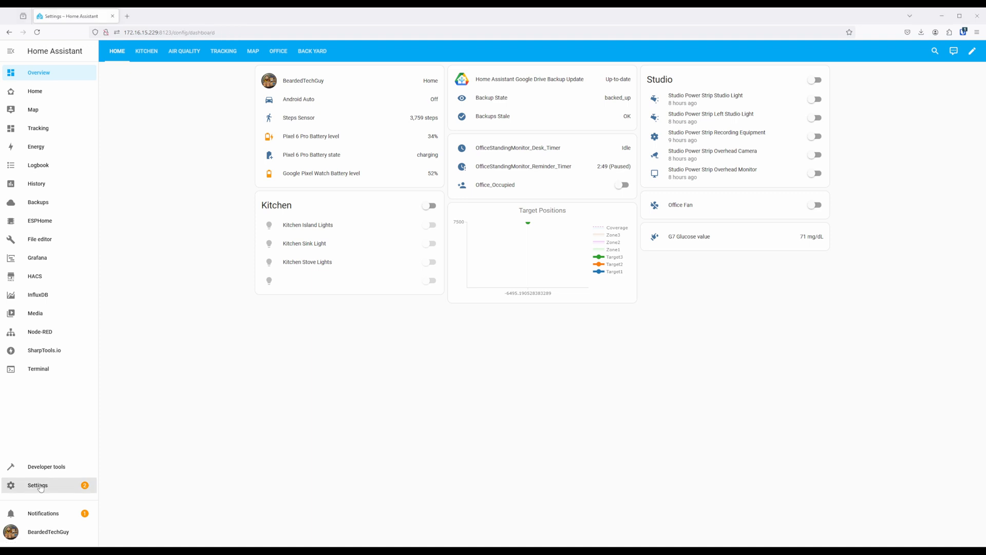
left_click(37, 485)
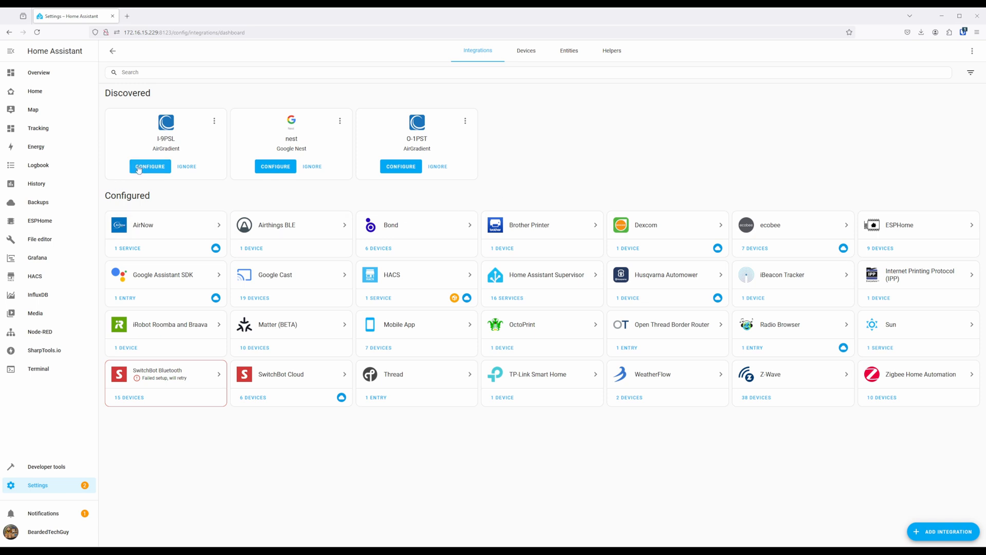
left_click(149, 166)
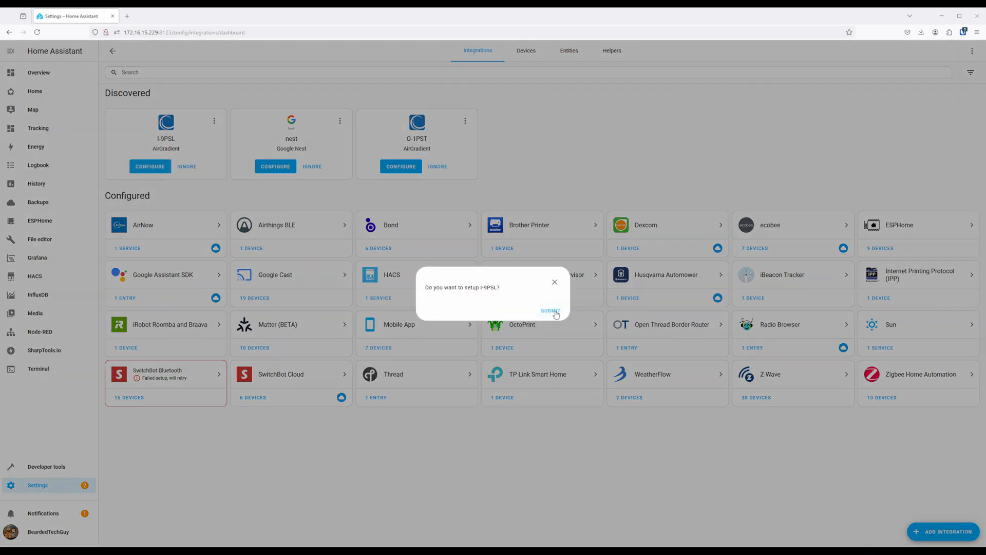
left_click(550, 310)
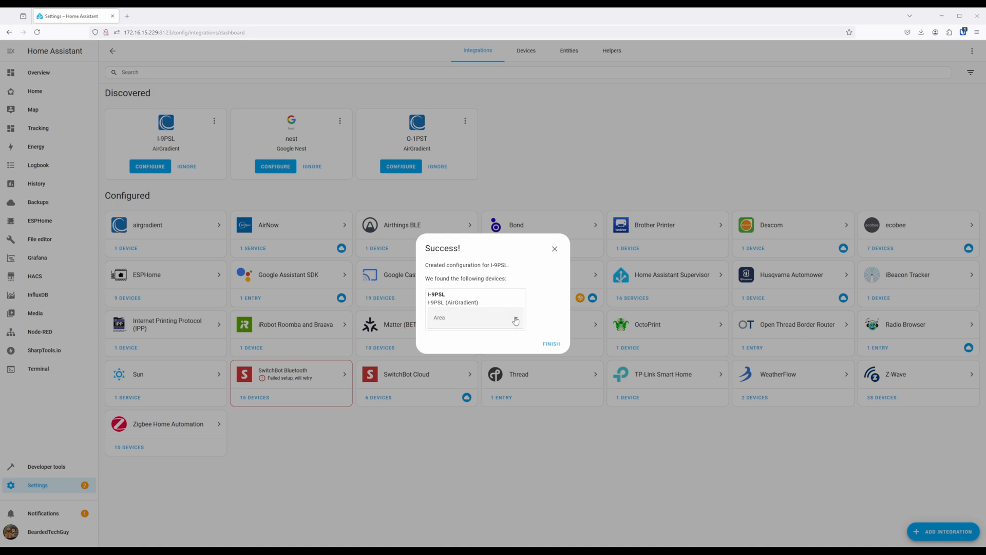
left_click(550, 344)
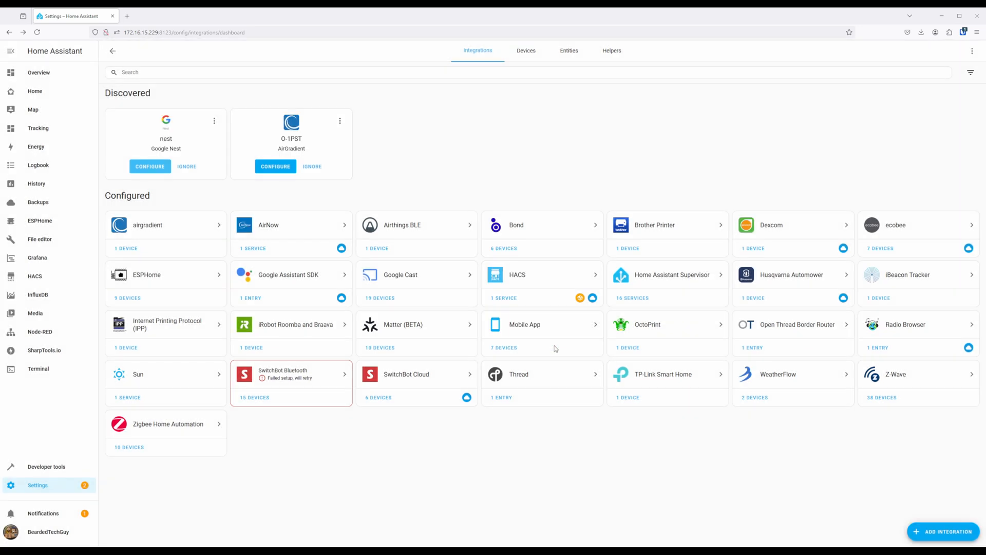
mouse_move(568, 468)
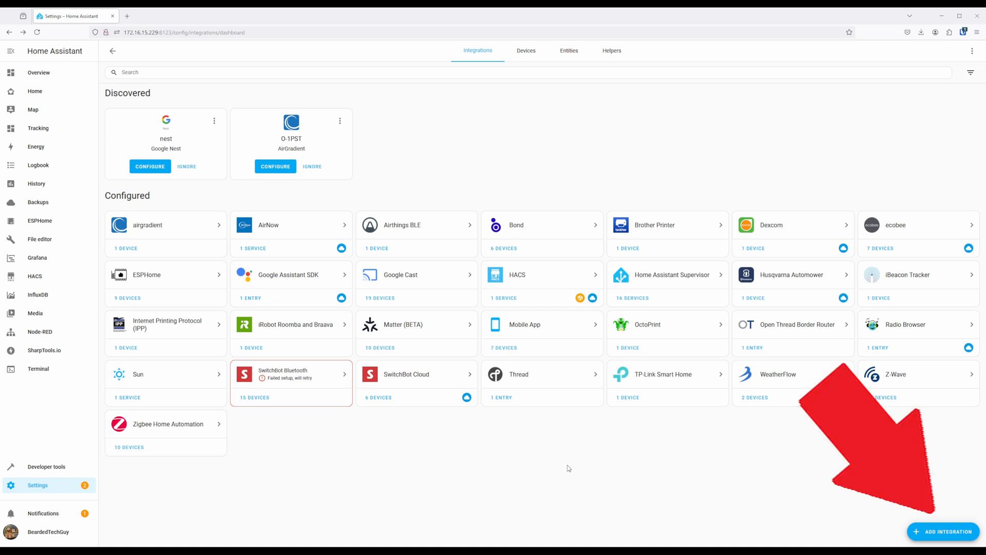
Add an integration, search brands for 'airgr' and reach the I-9PSL device page
left_click(948, 532)
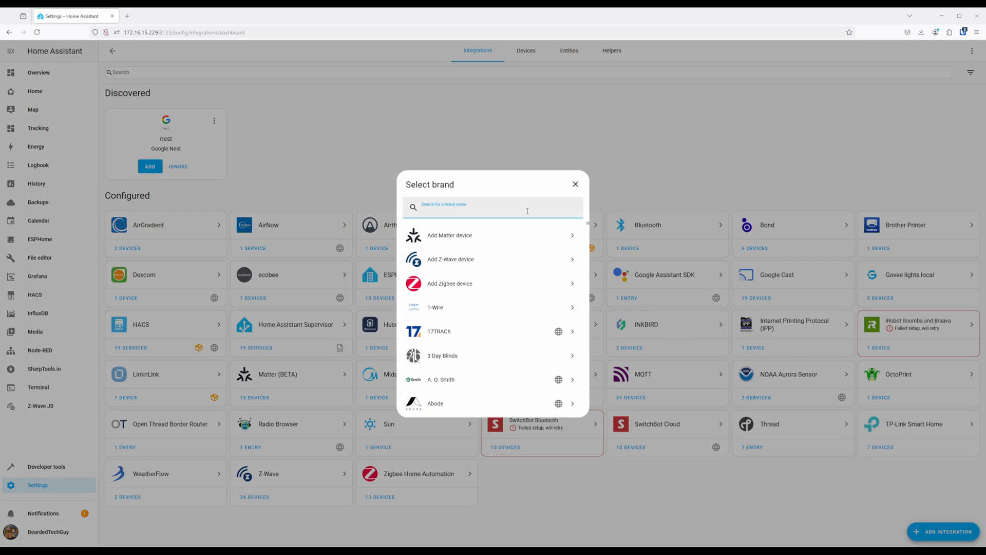
type("airgr")
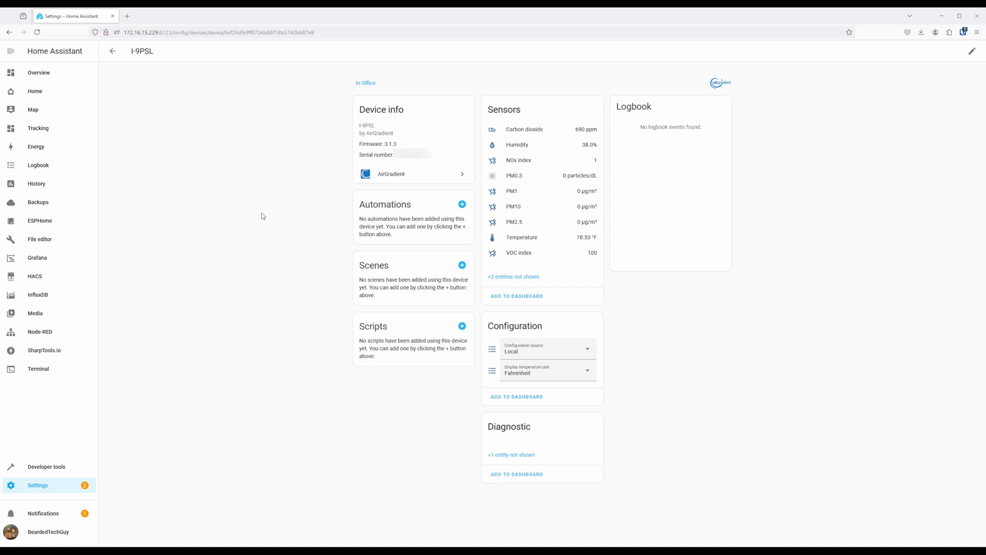
Show the 2 hidden Raw NOx and Raw VOC entities, set display temperature to Fahrenheit, return to Overview
left_click(513, 276)
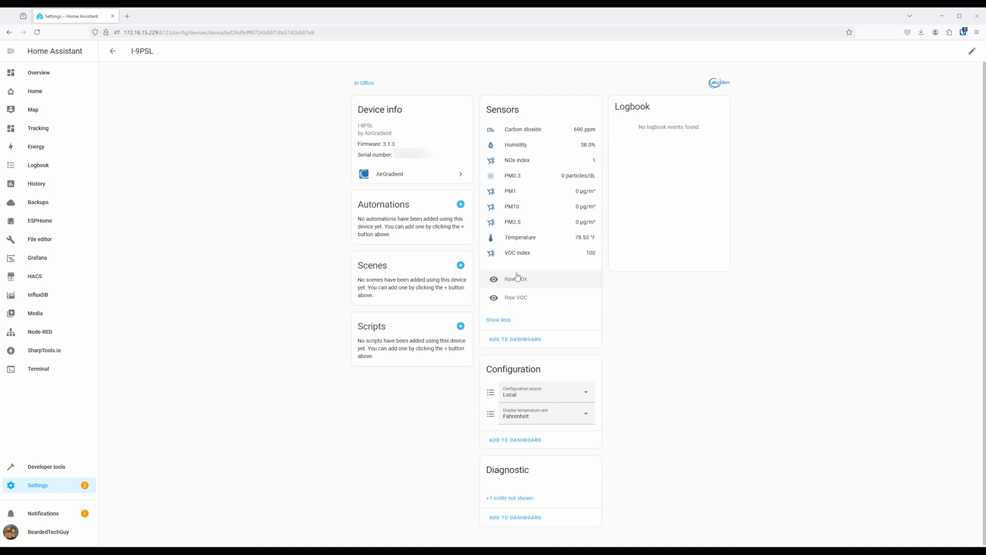
mouse_move(559, 286)
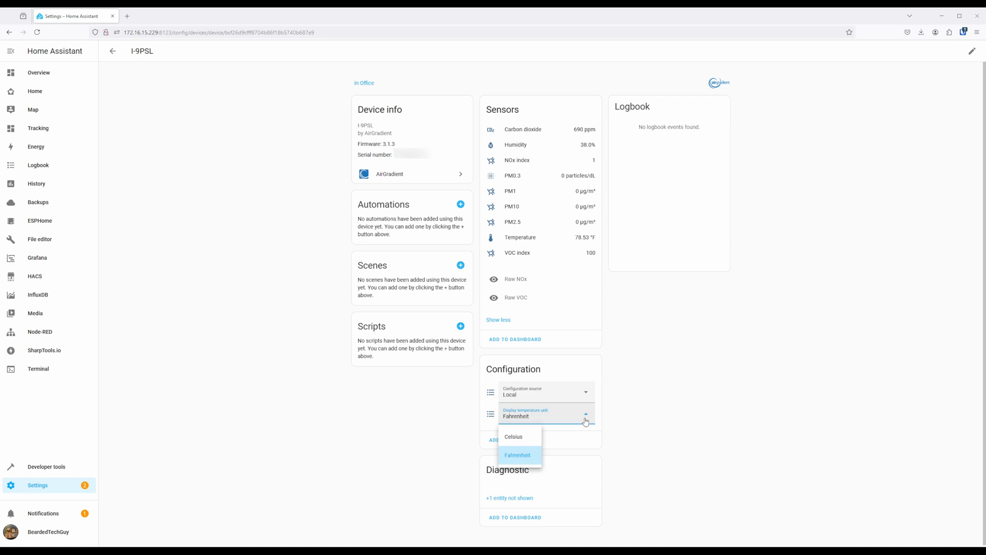
left_click(517, 454)
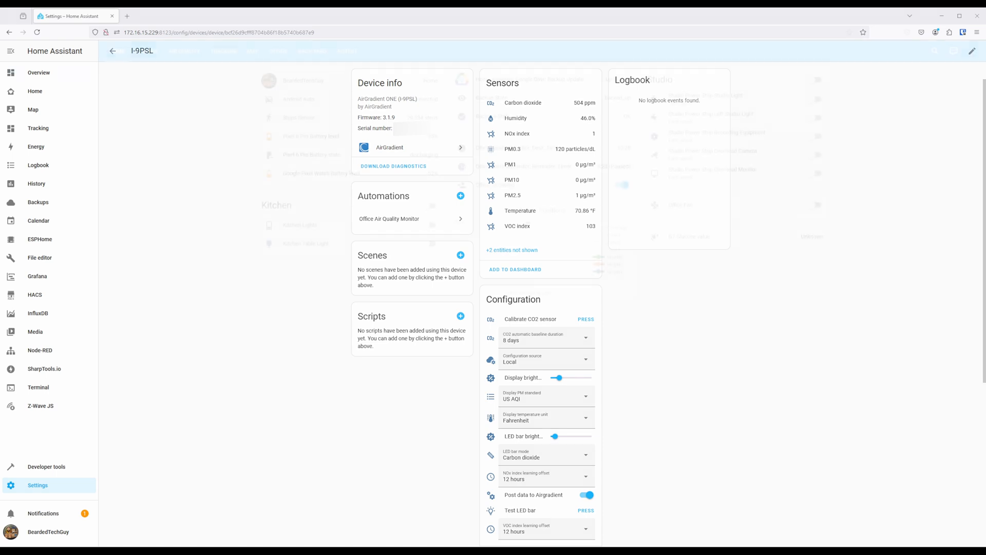
left_click(38, 73)
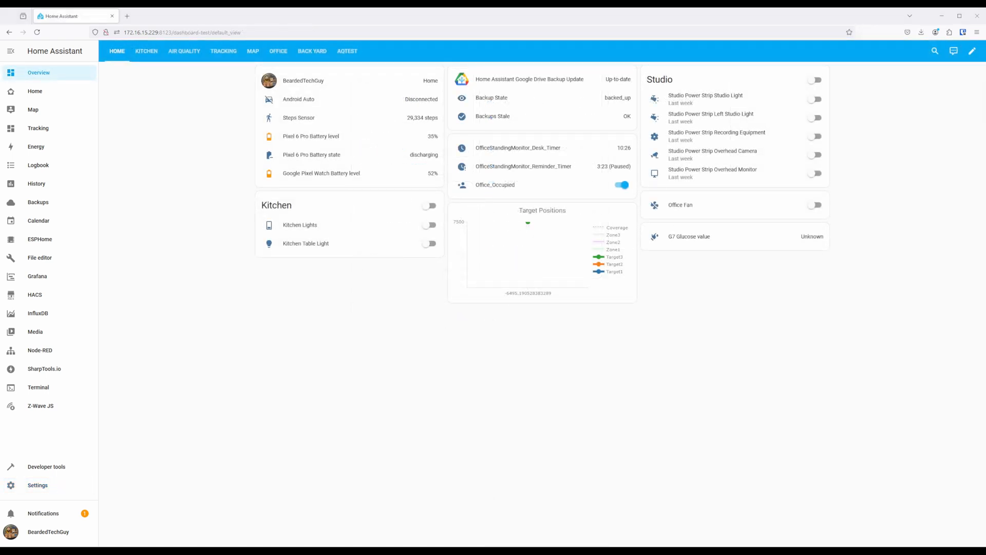
mouse_move(596, 388)
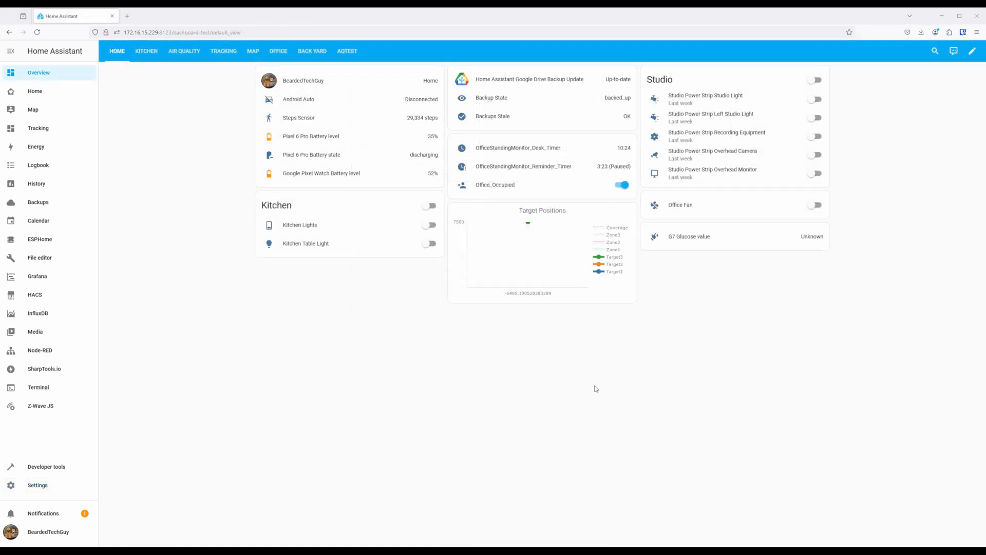
Open the Office Air Quality Monitor automation from the Automations list
left_click(184, 50)
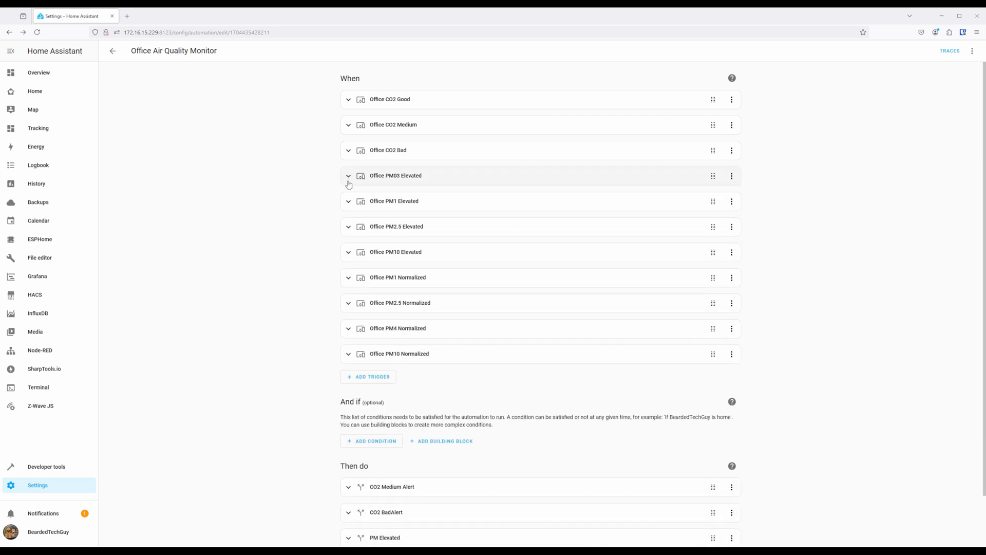
mouse_move(349, 207)
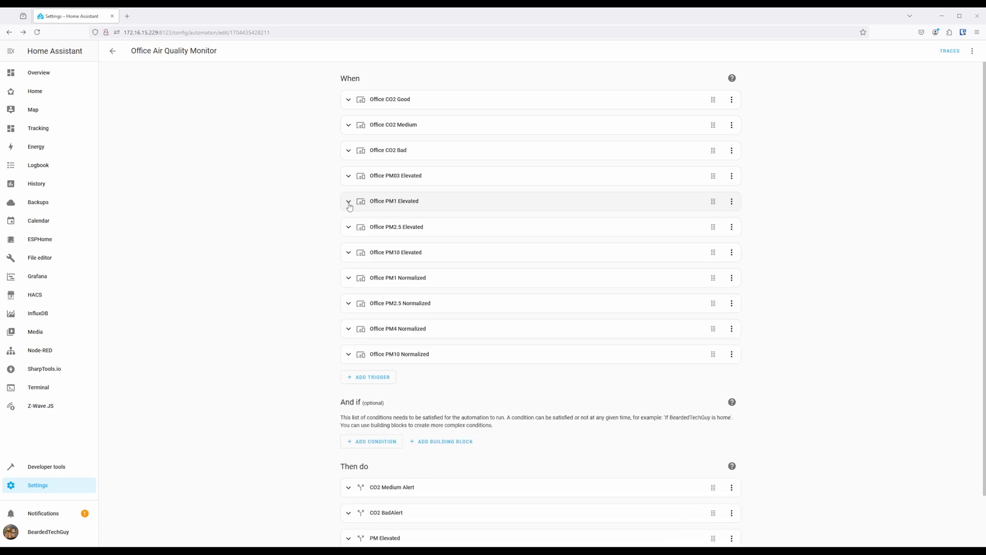
left_click(348, 227)
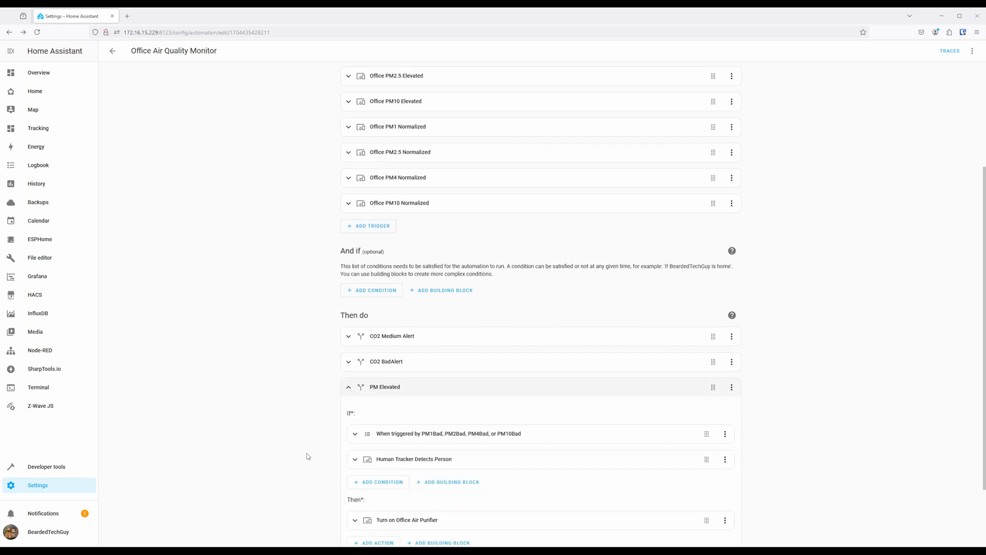
scroll("down", 3)
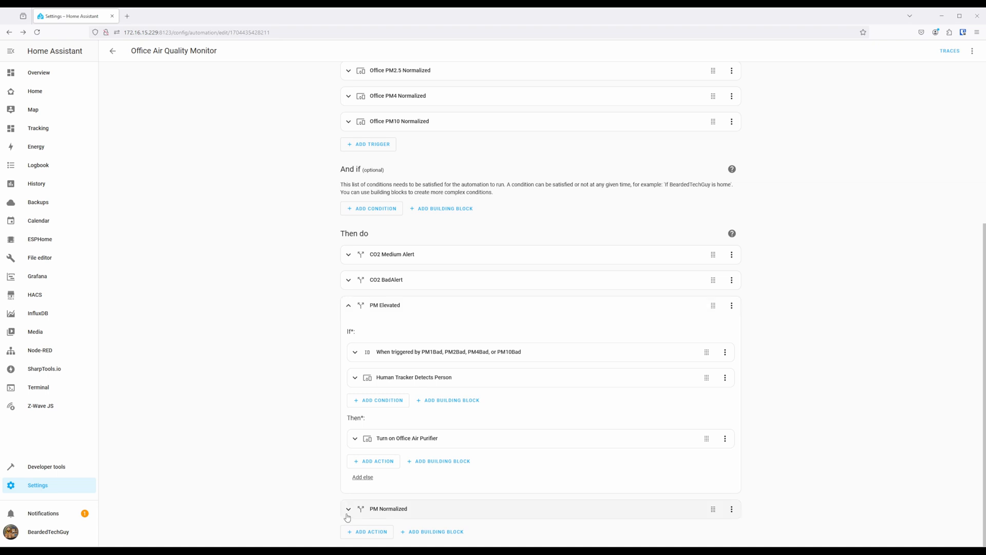
scroll("up", 3)
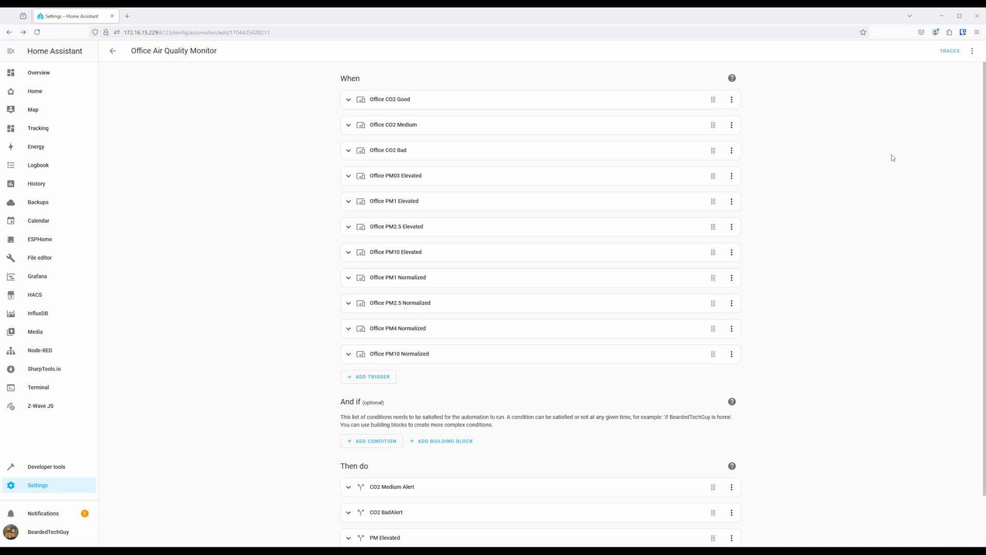
Expand the CO2 Medium Alert and CO2 BadAlert actions under Then do to reveal their phone notifications
left_click(347, 99)
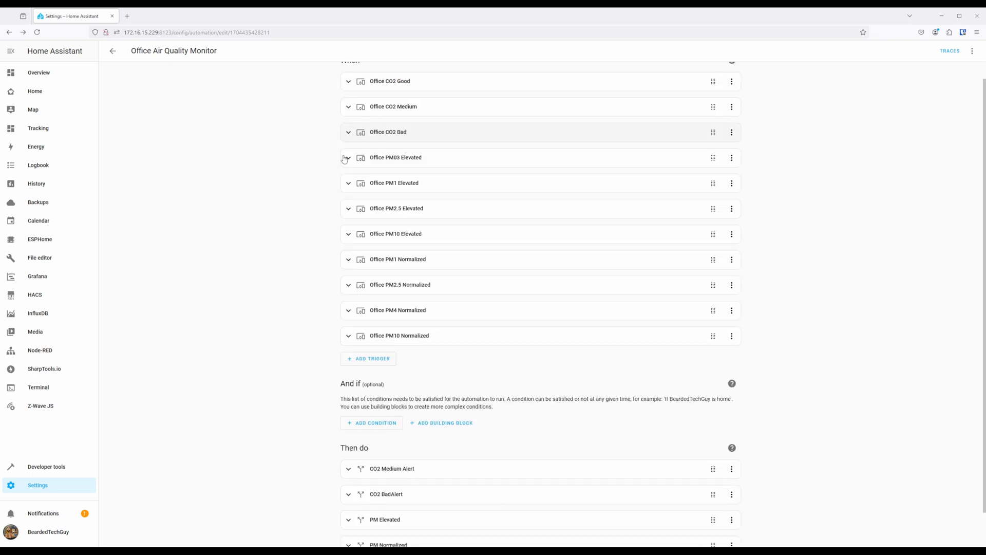
scroll("down", 3)
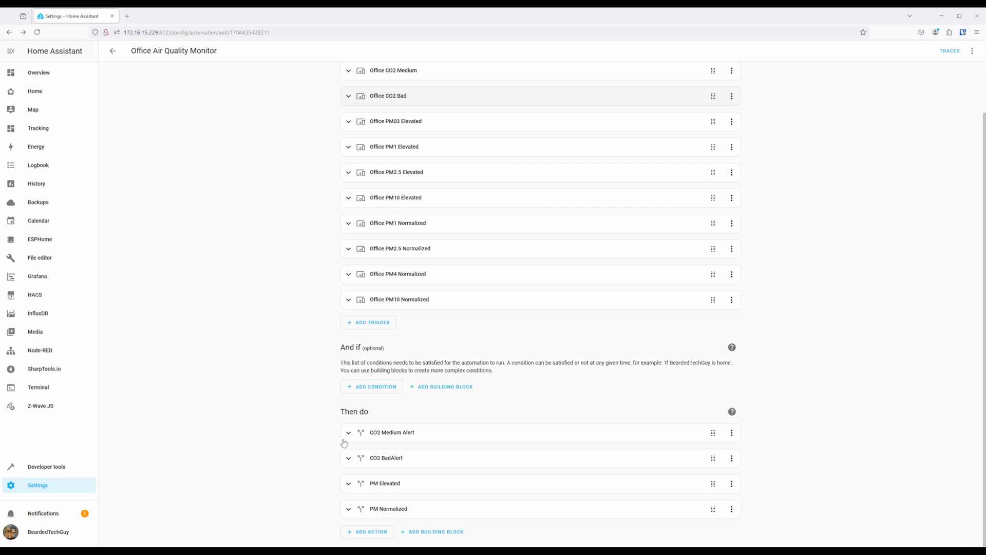
left_click(348, 432)
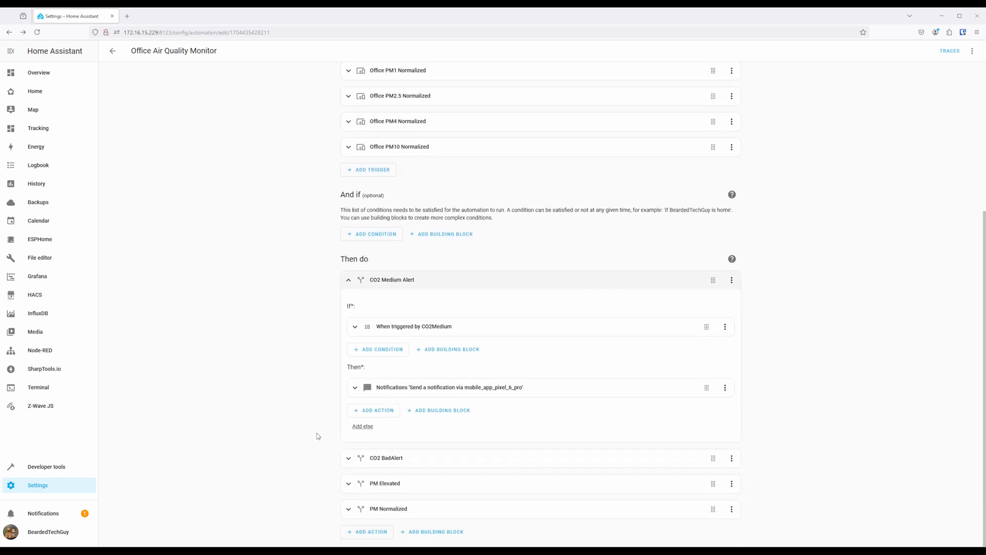
left_click(348, 458)
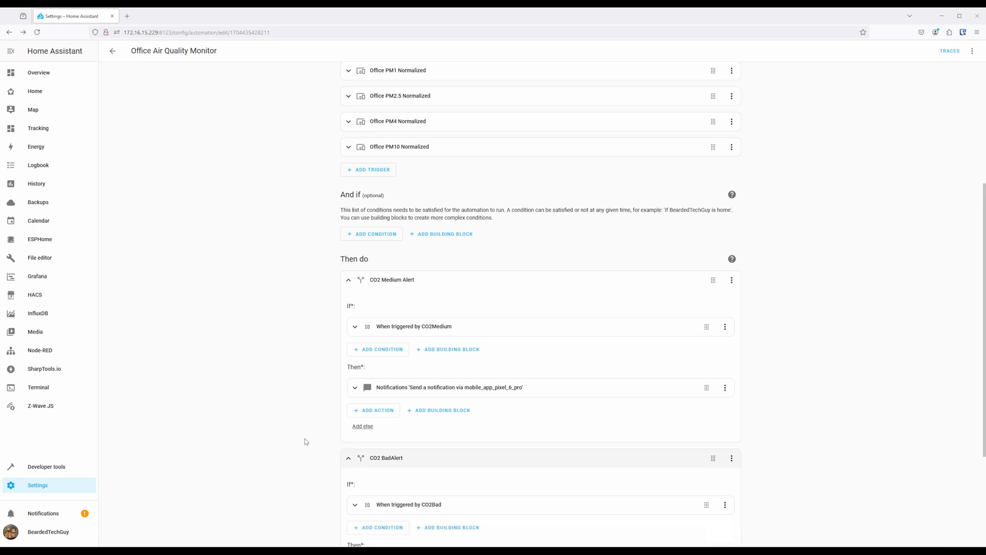
scroll("down", 3)
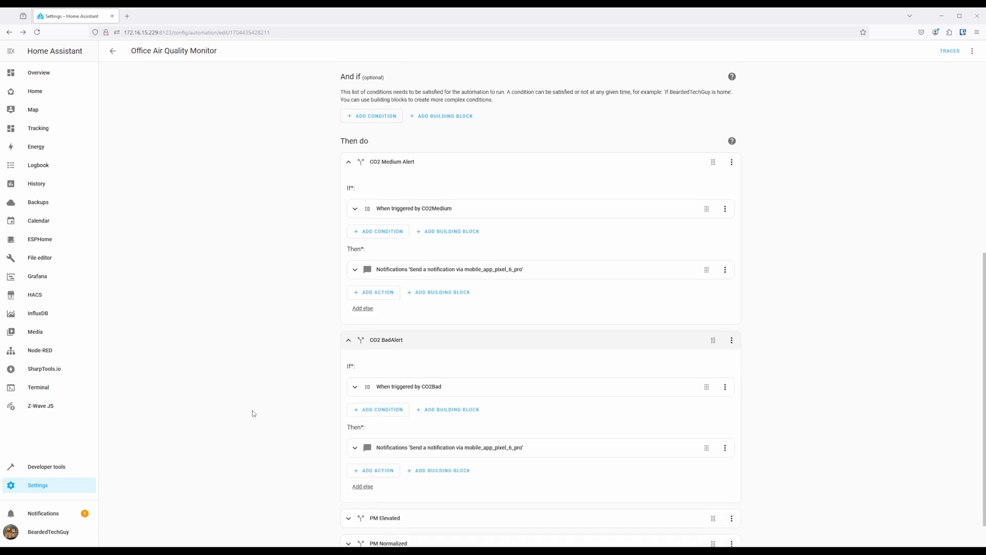